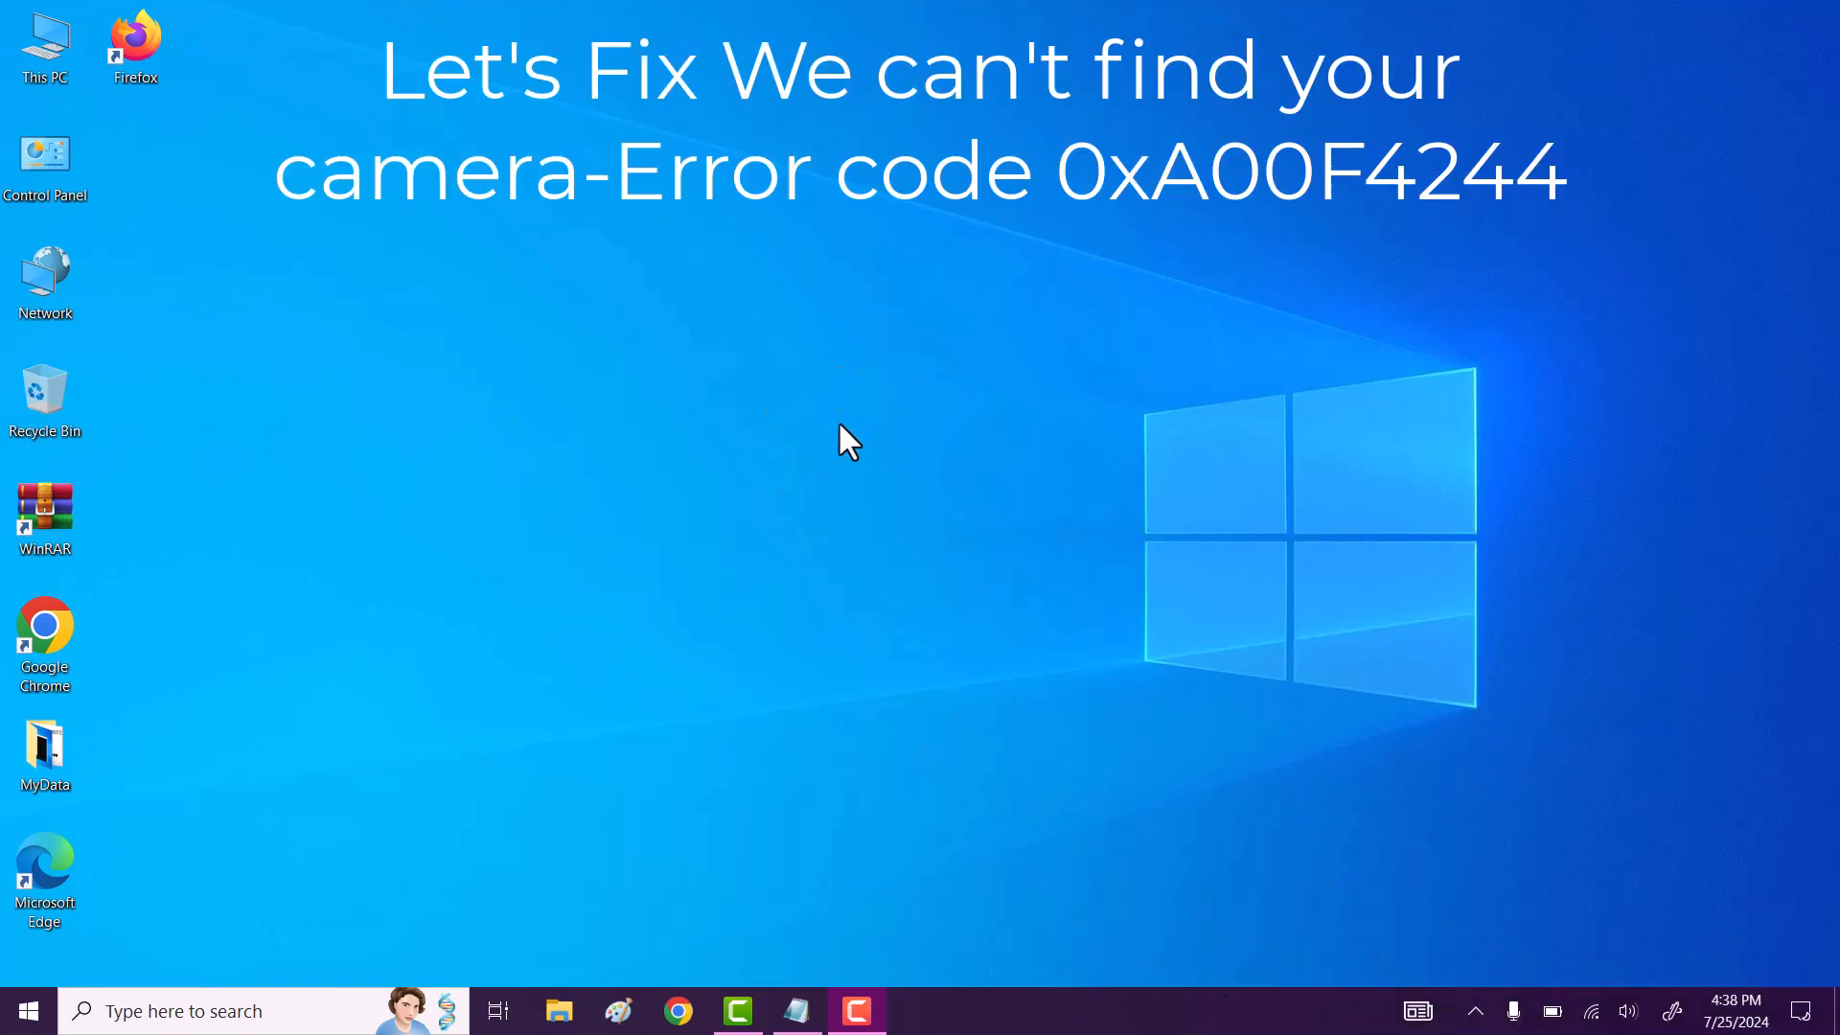
# - Review the camera-error fix notes in Notepad, then launch Control Panel from the desktop
pyautogui.rightClick(757, 610)
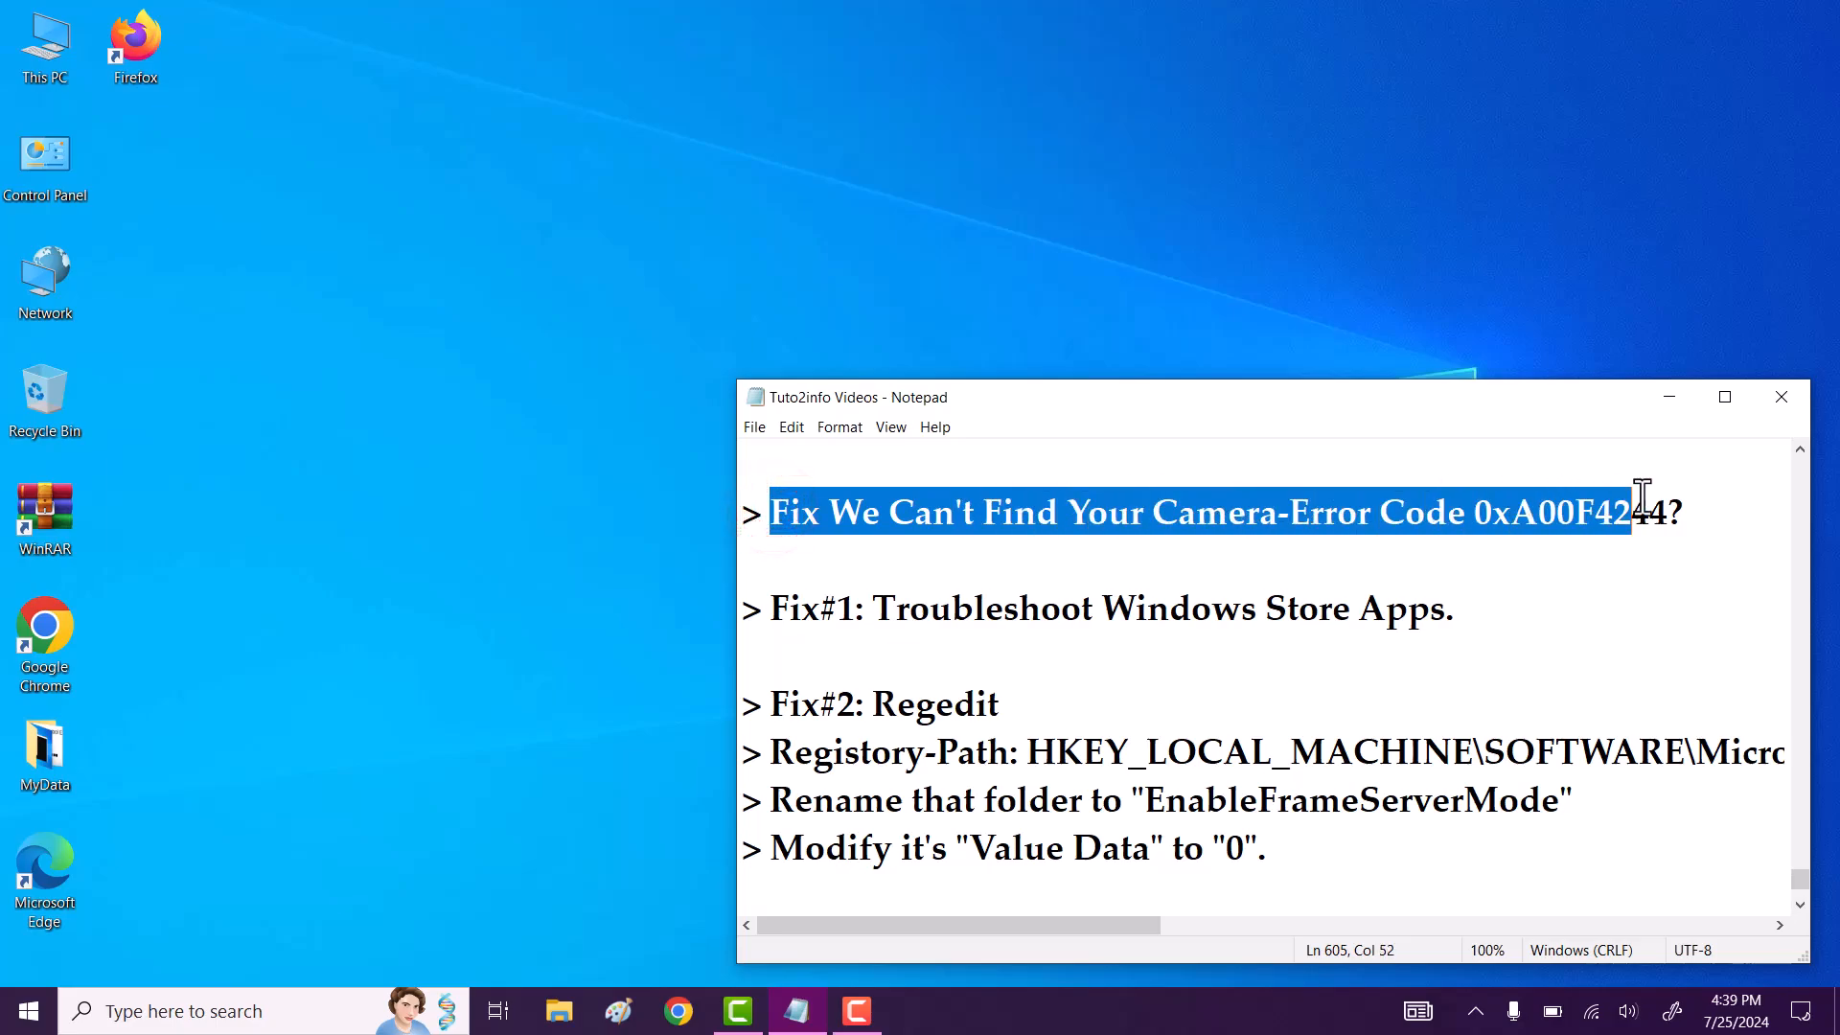
pyautogui.doubleClick(801, 609)
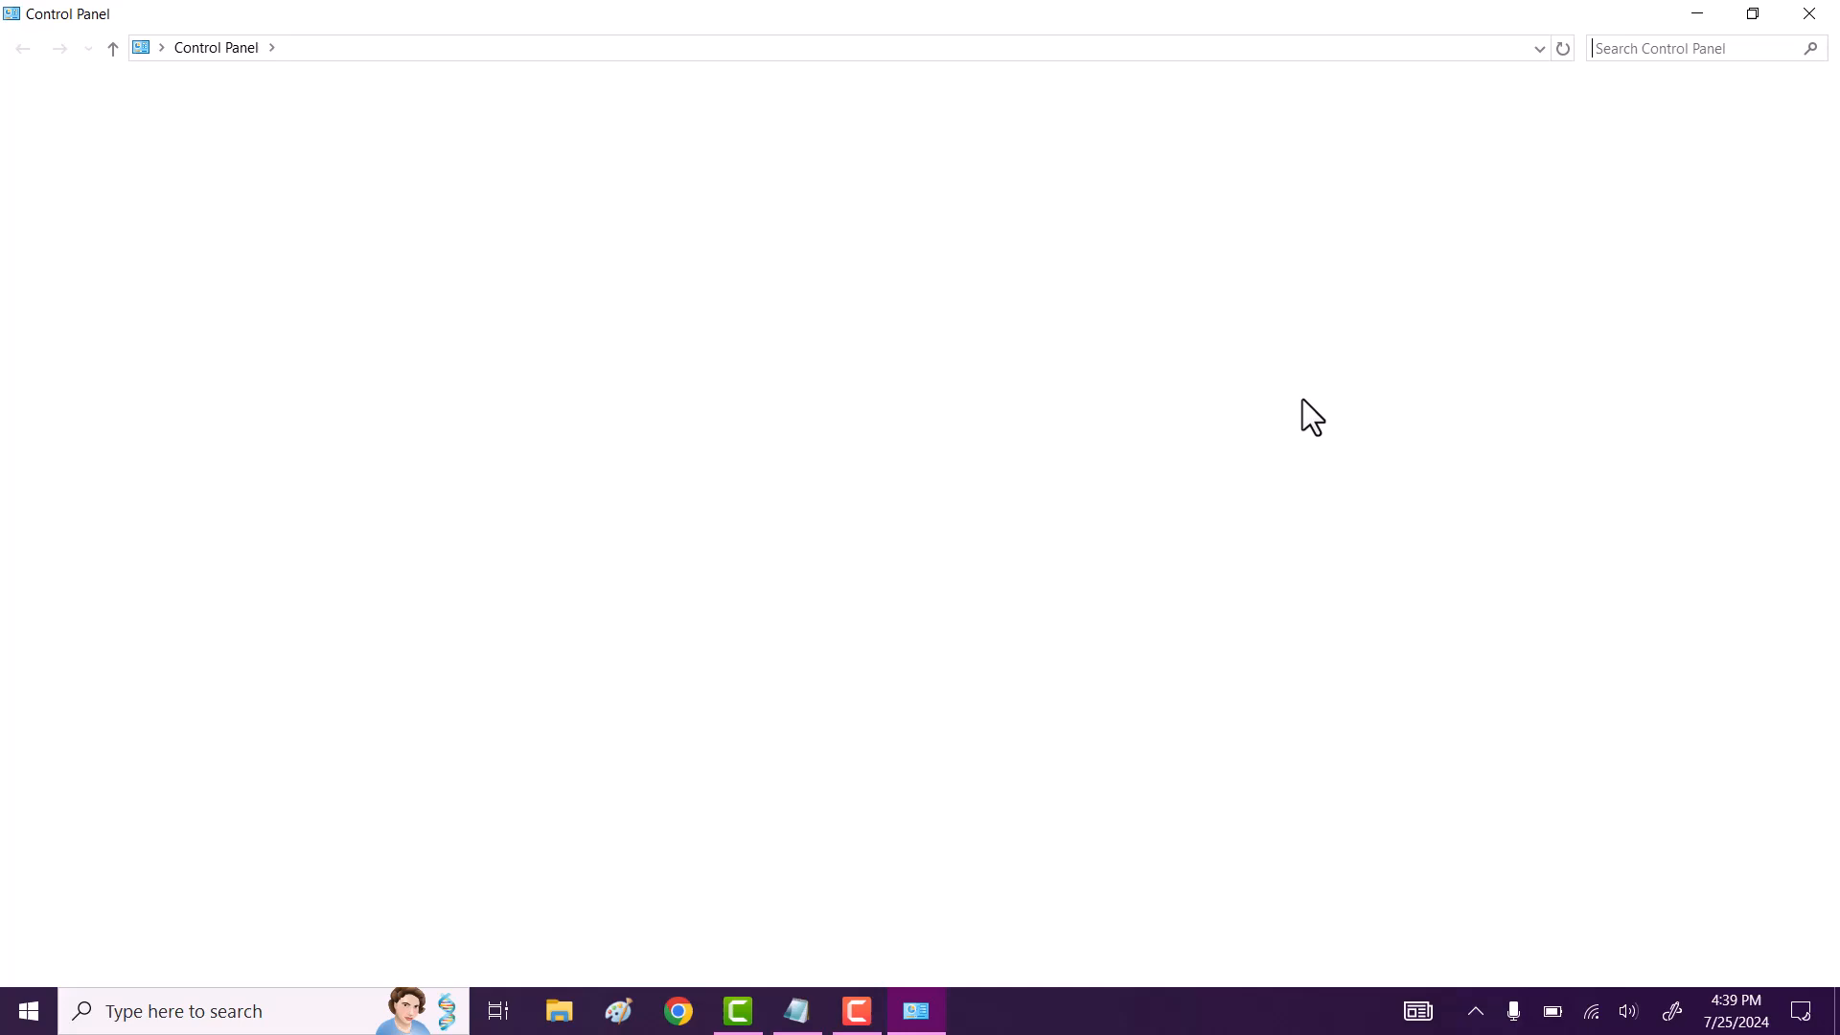
# - Switch Control Panel to Small icons, list all troubleshooters and select Windows Store Apps
pyautogui.click(1288, 106)
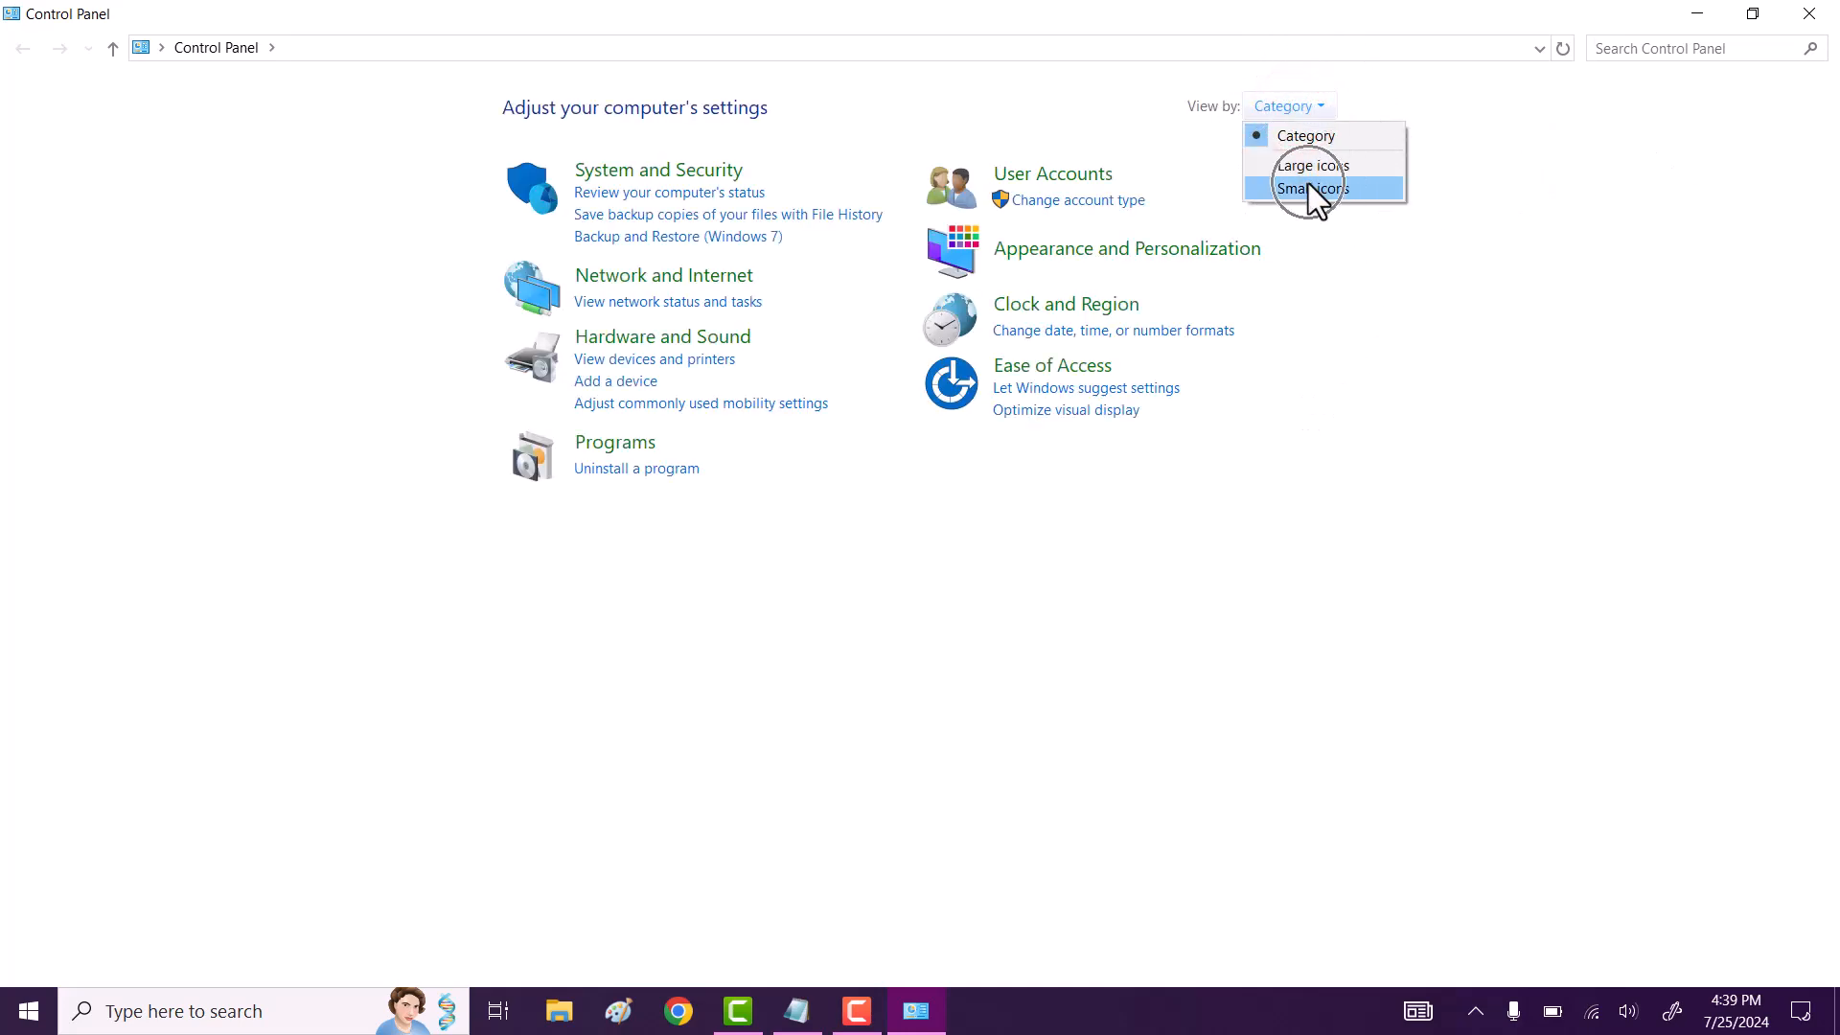
pyautogui.click(1312, 189)
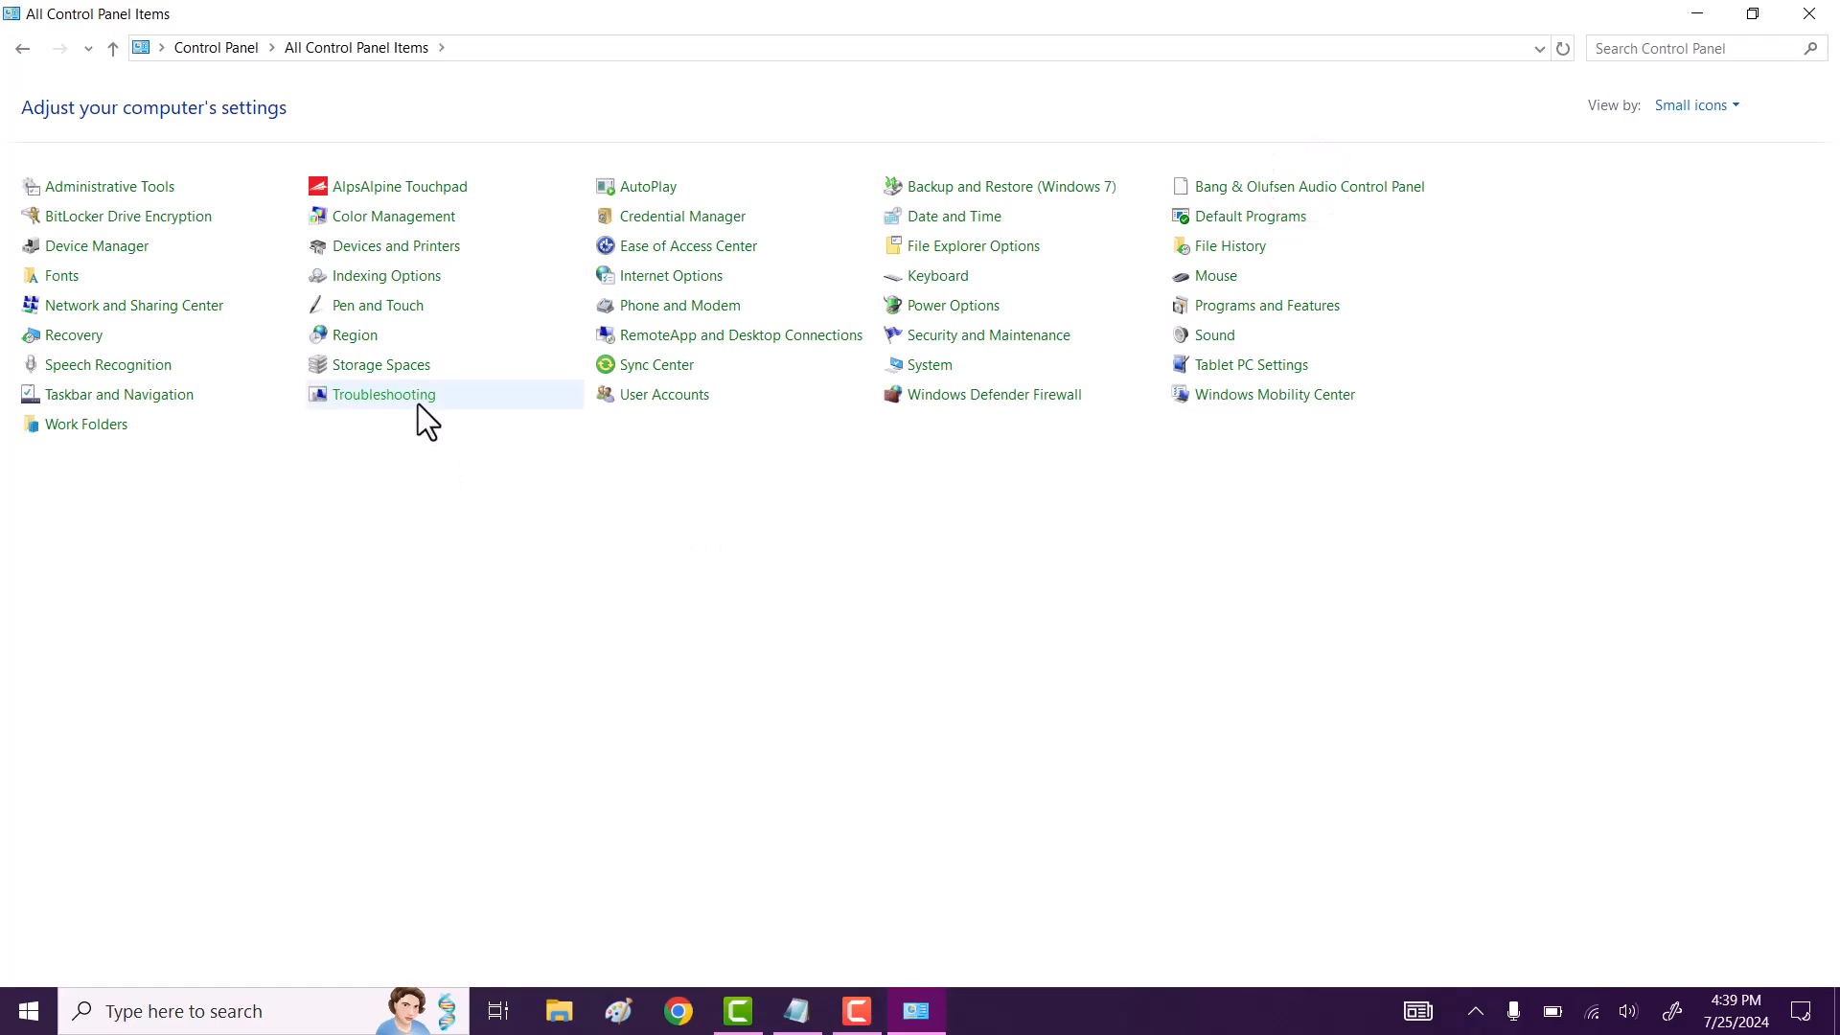
pyautogui.click(382, 394)
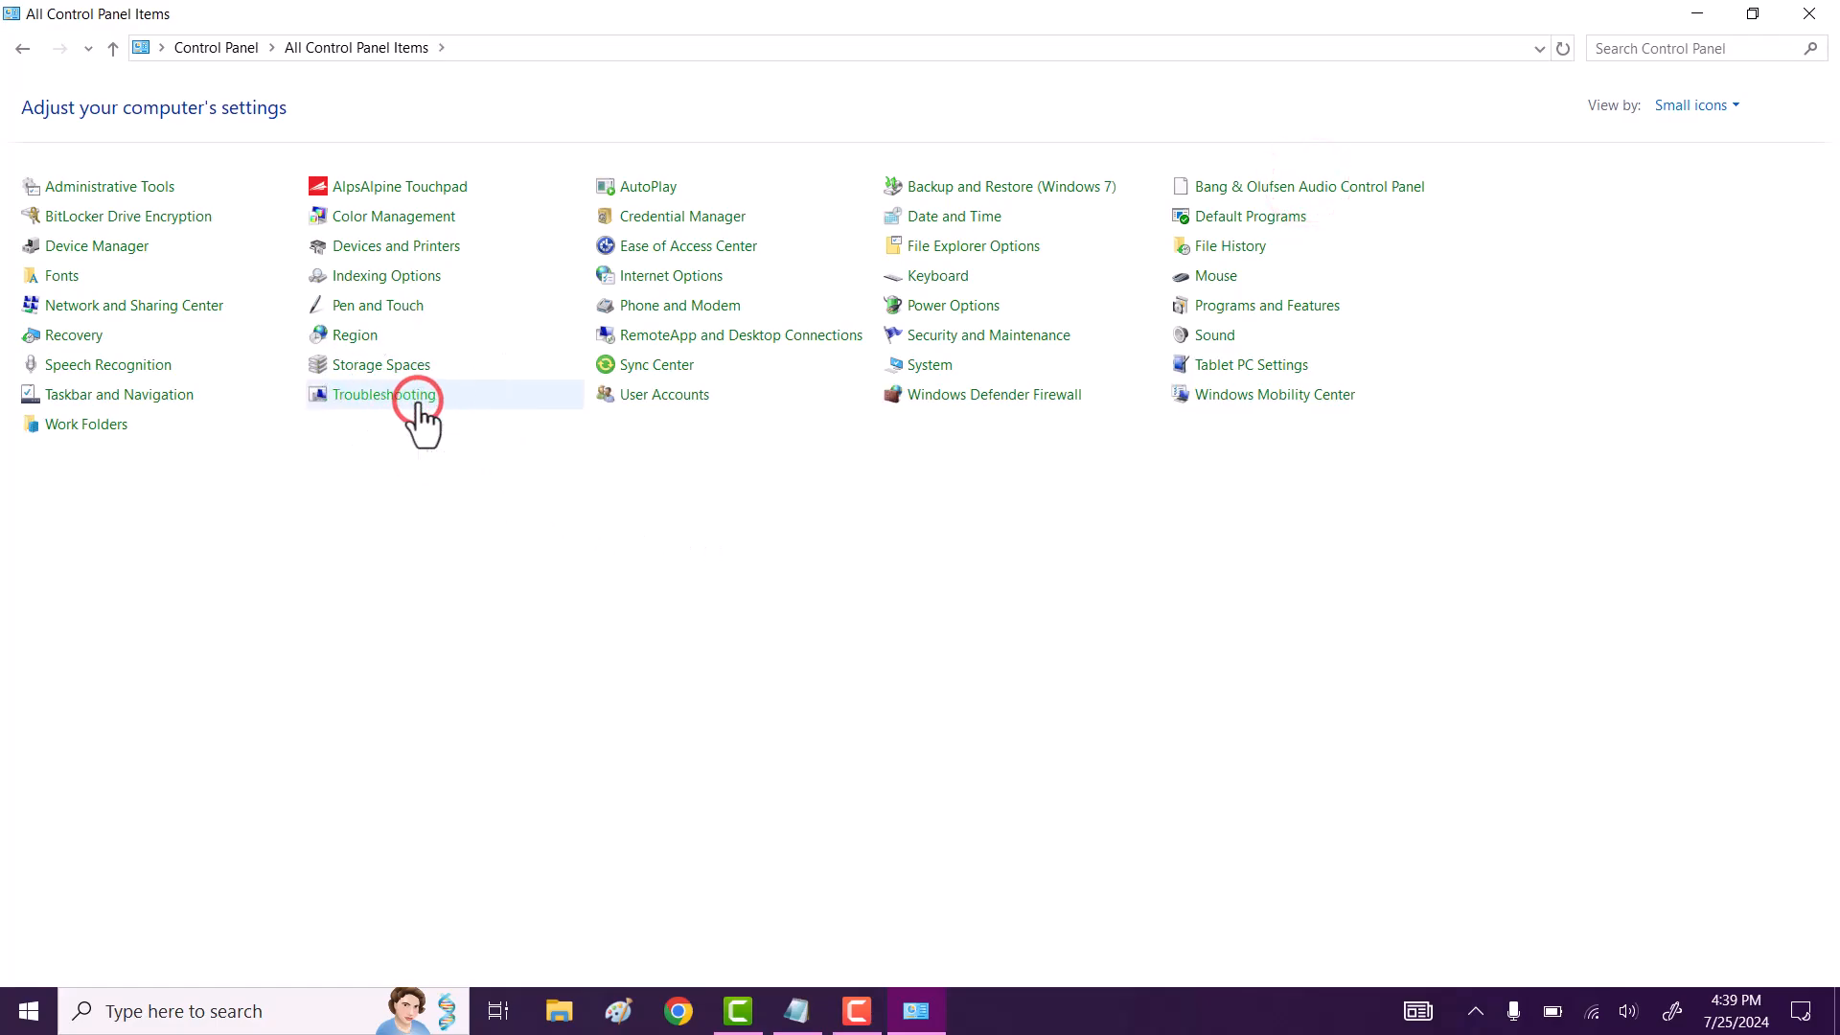
pyautogui.click(380, 394)
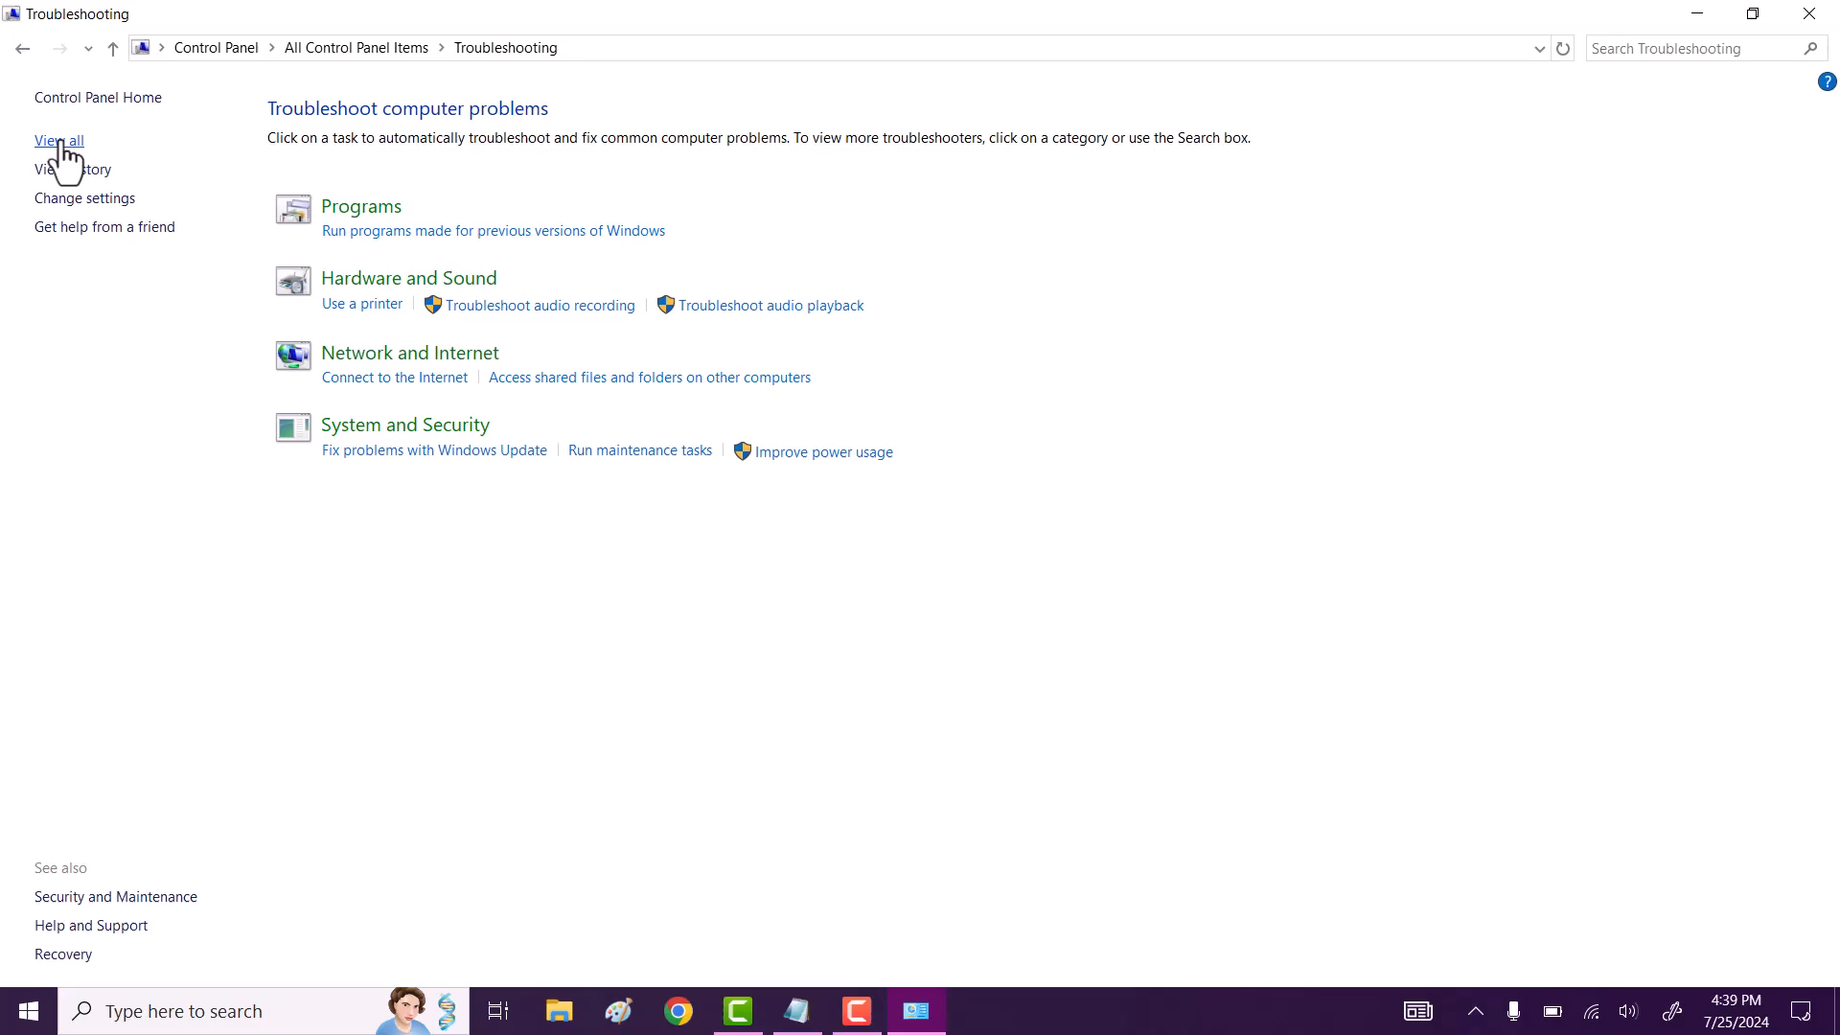
pyautogui.click(59, 141)
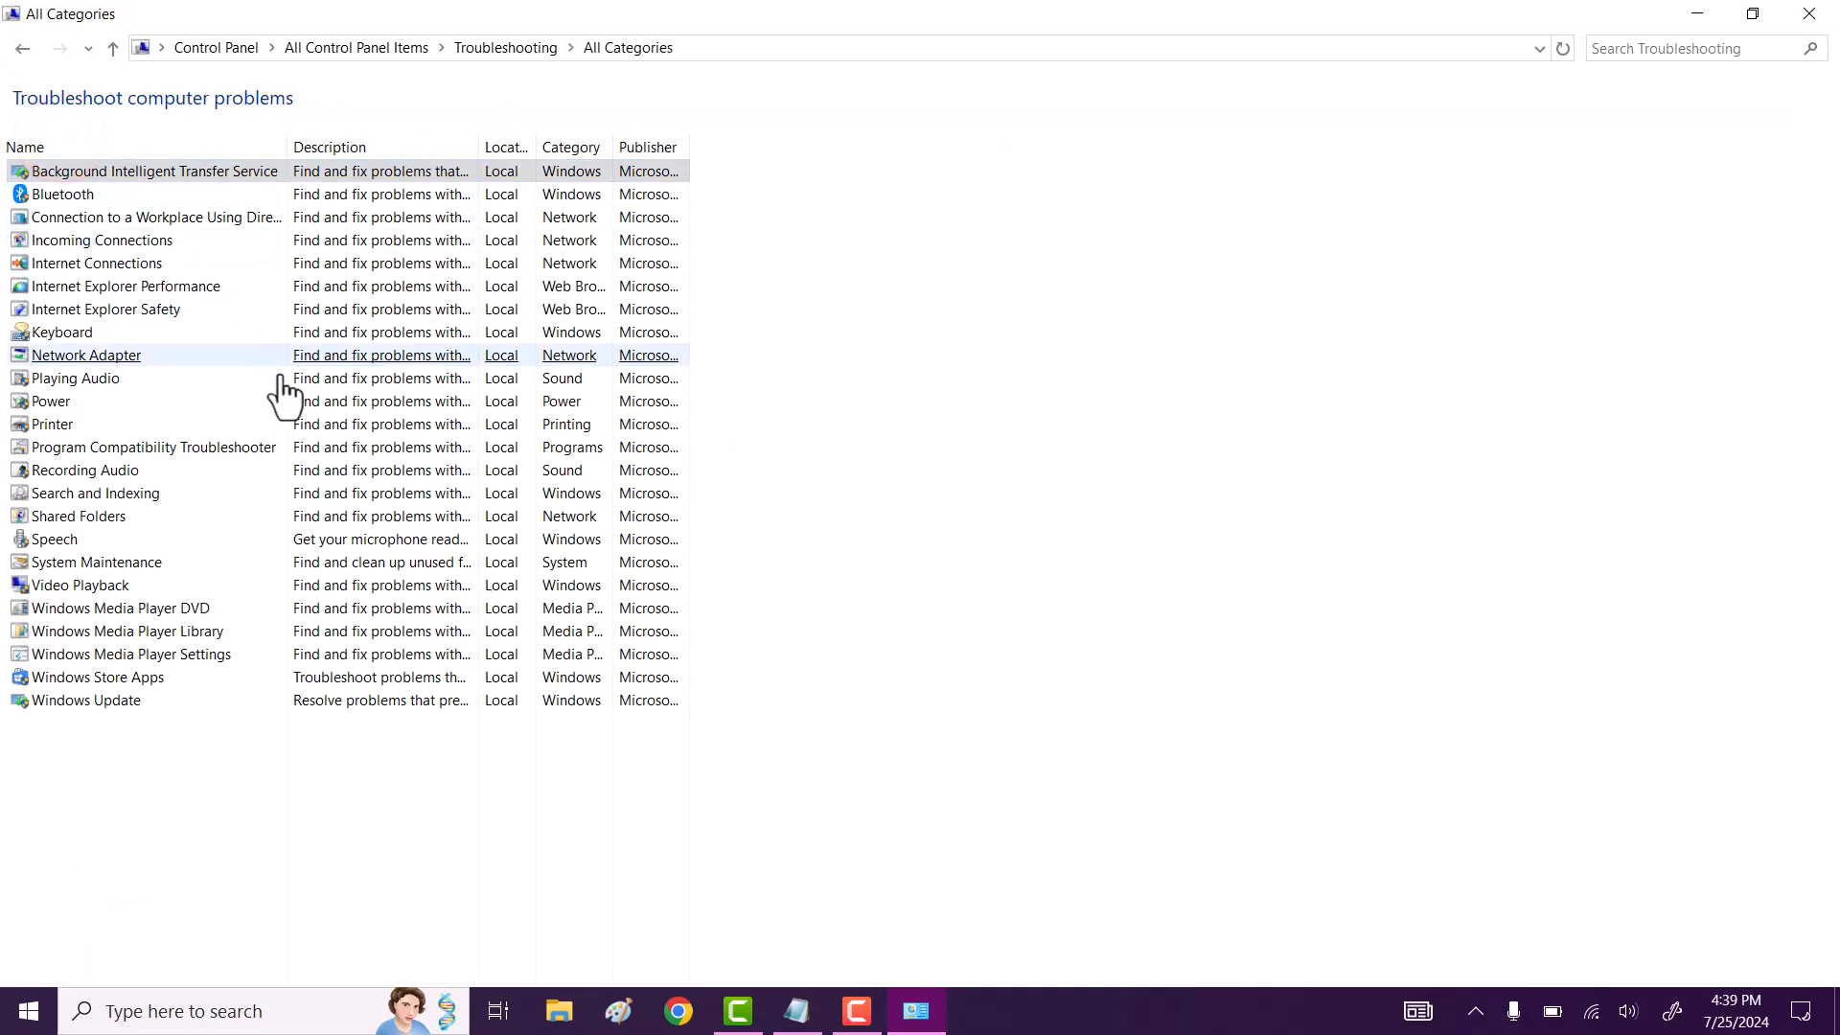
pyautogui.click(98, 678)
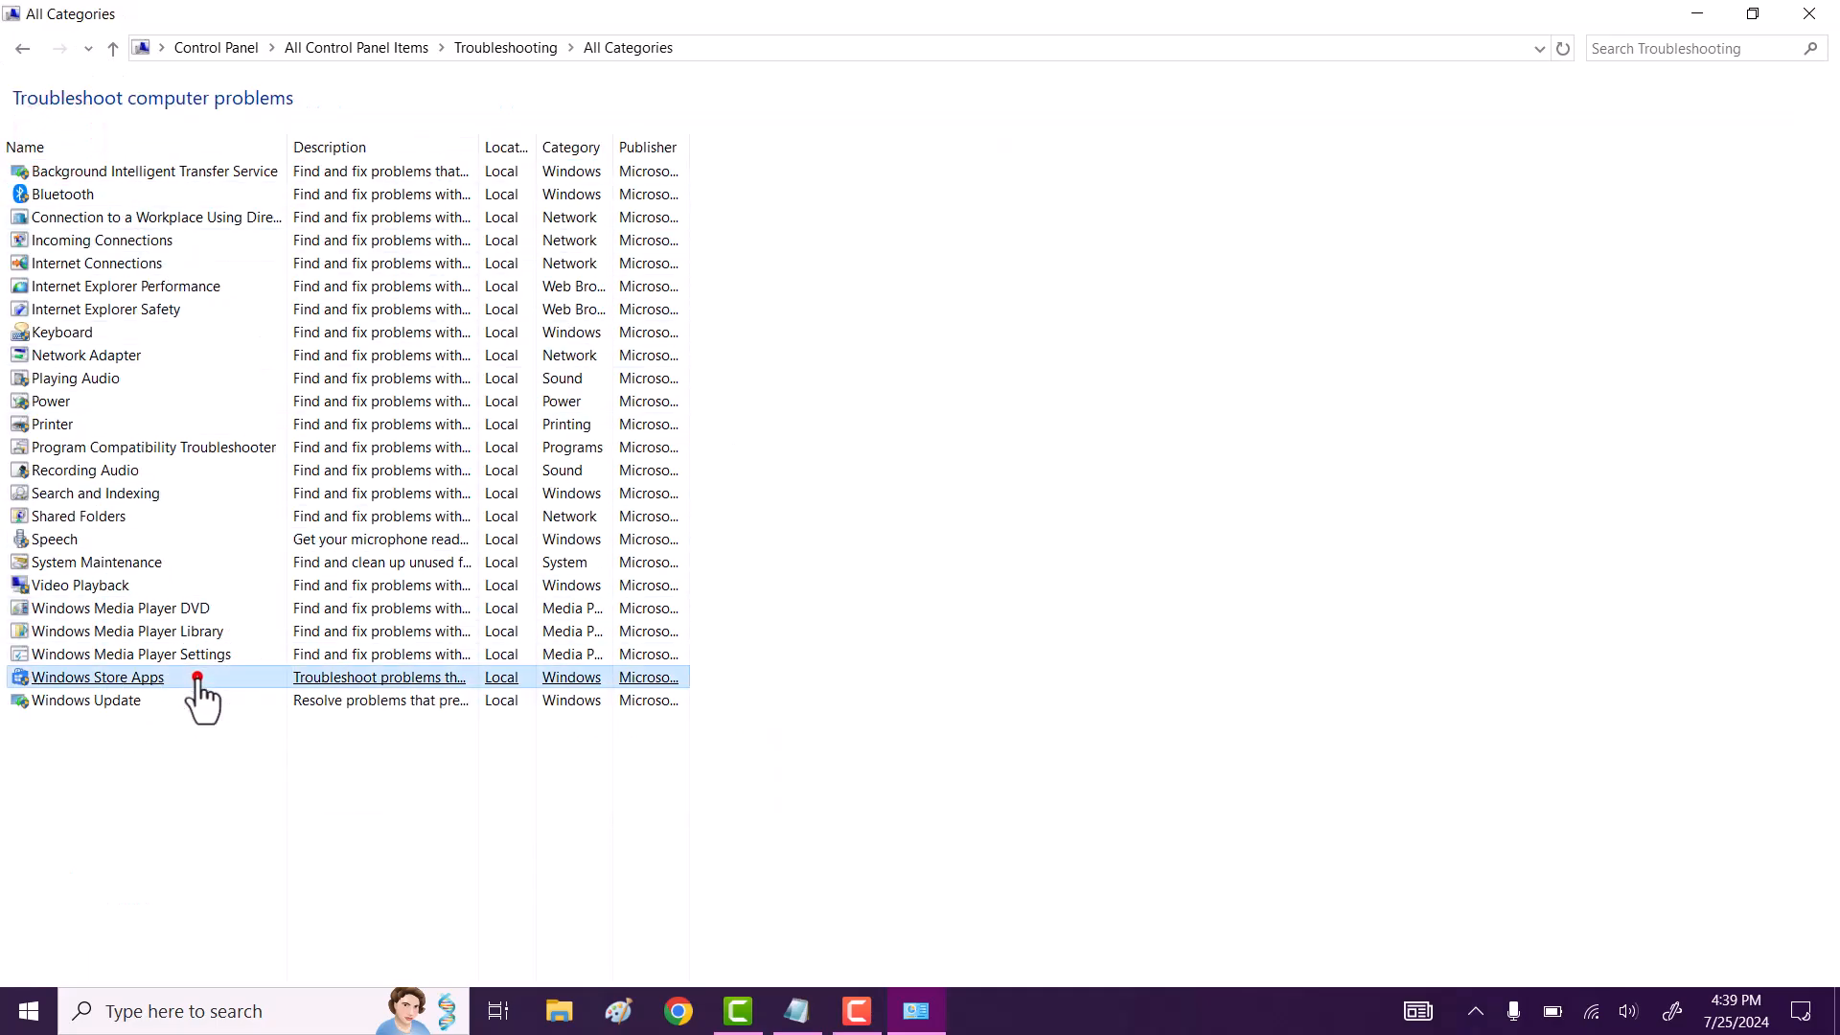
# - Run the Windows Store Apps troubleshooter, skipping the User Account Control step
pyautogui.doubleClick(97, 678)
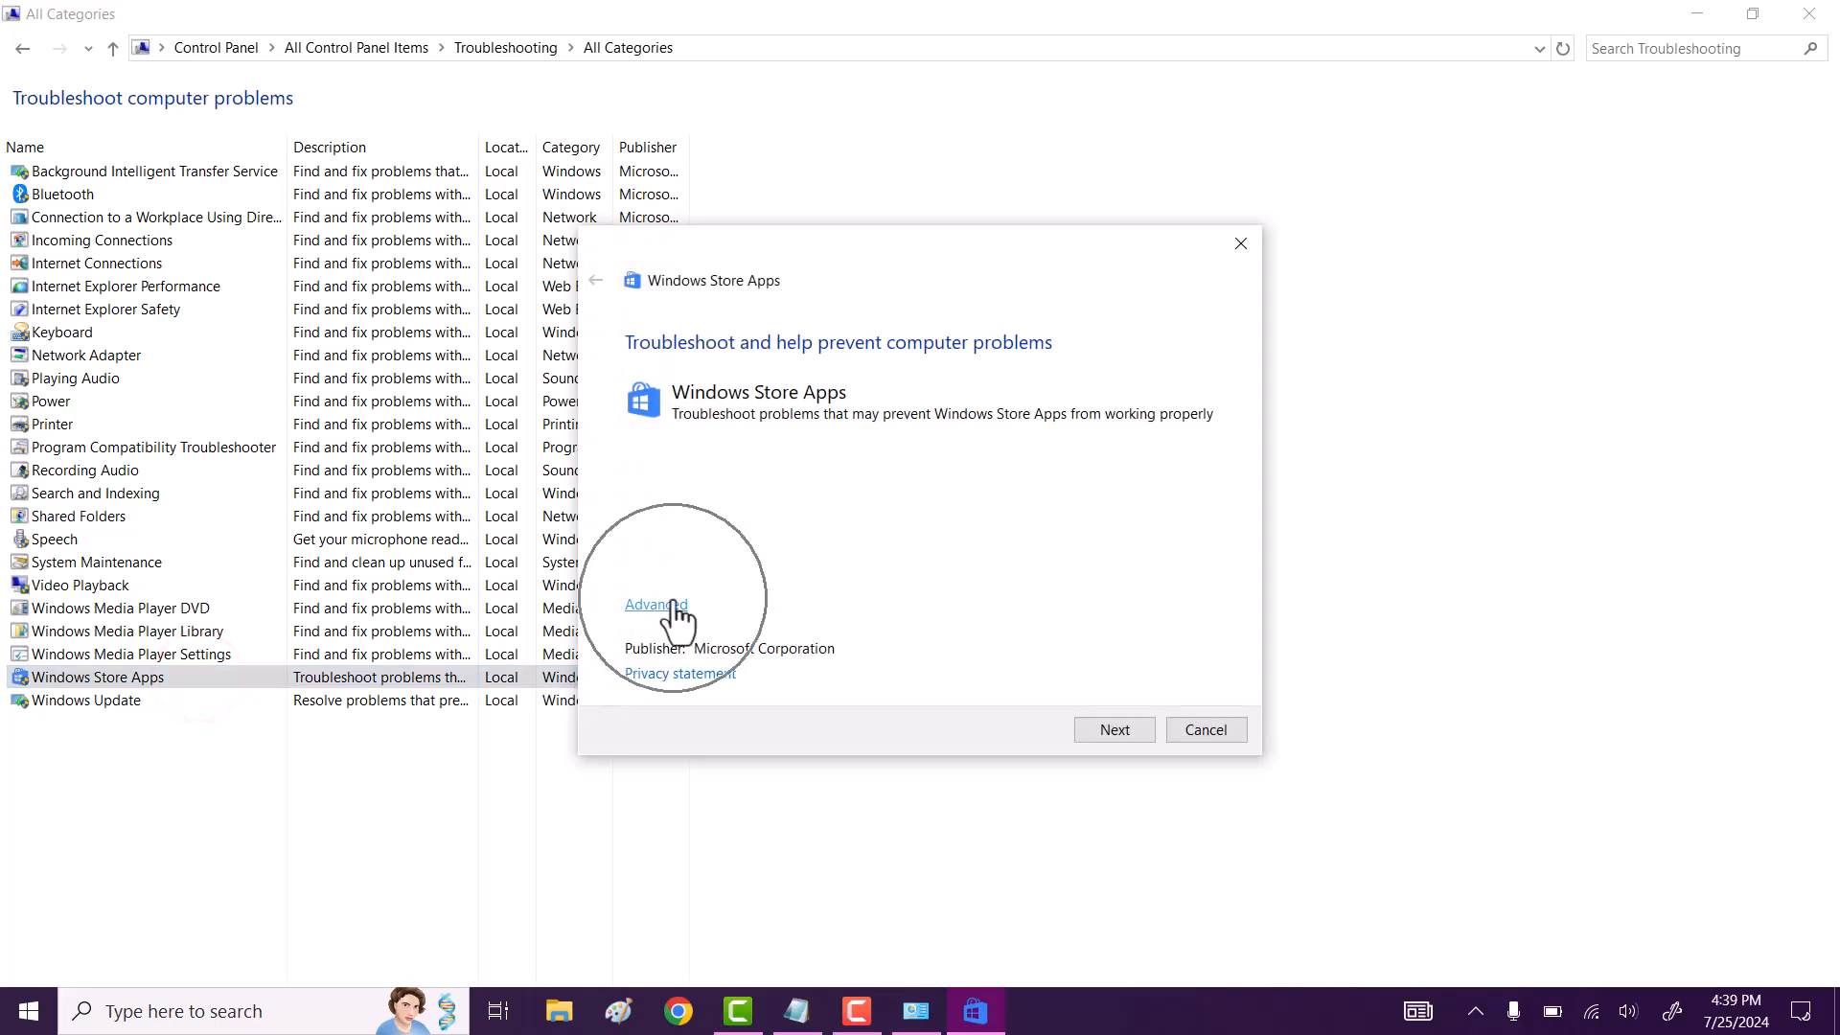
pyautogui.click(654, 605)
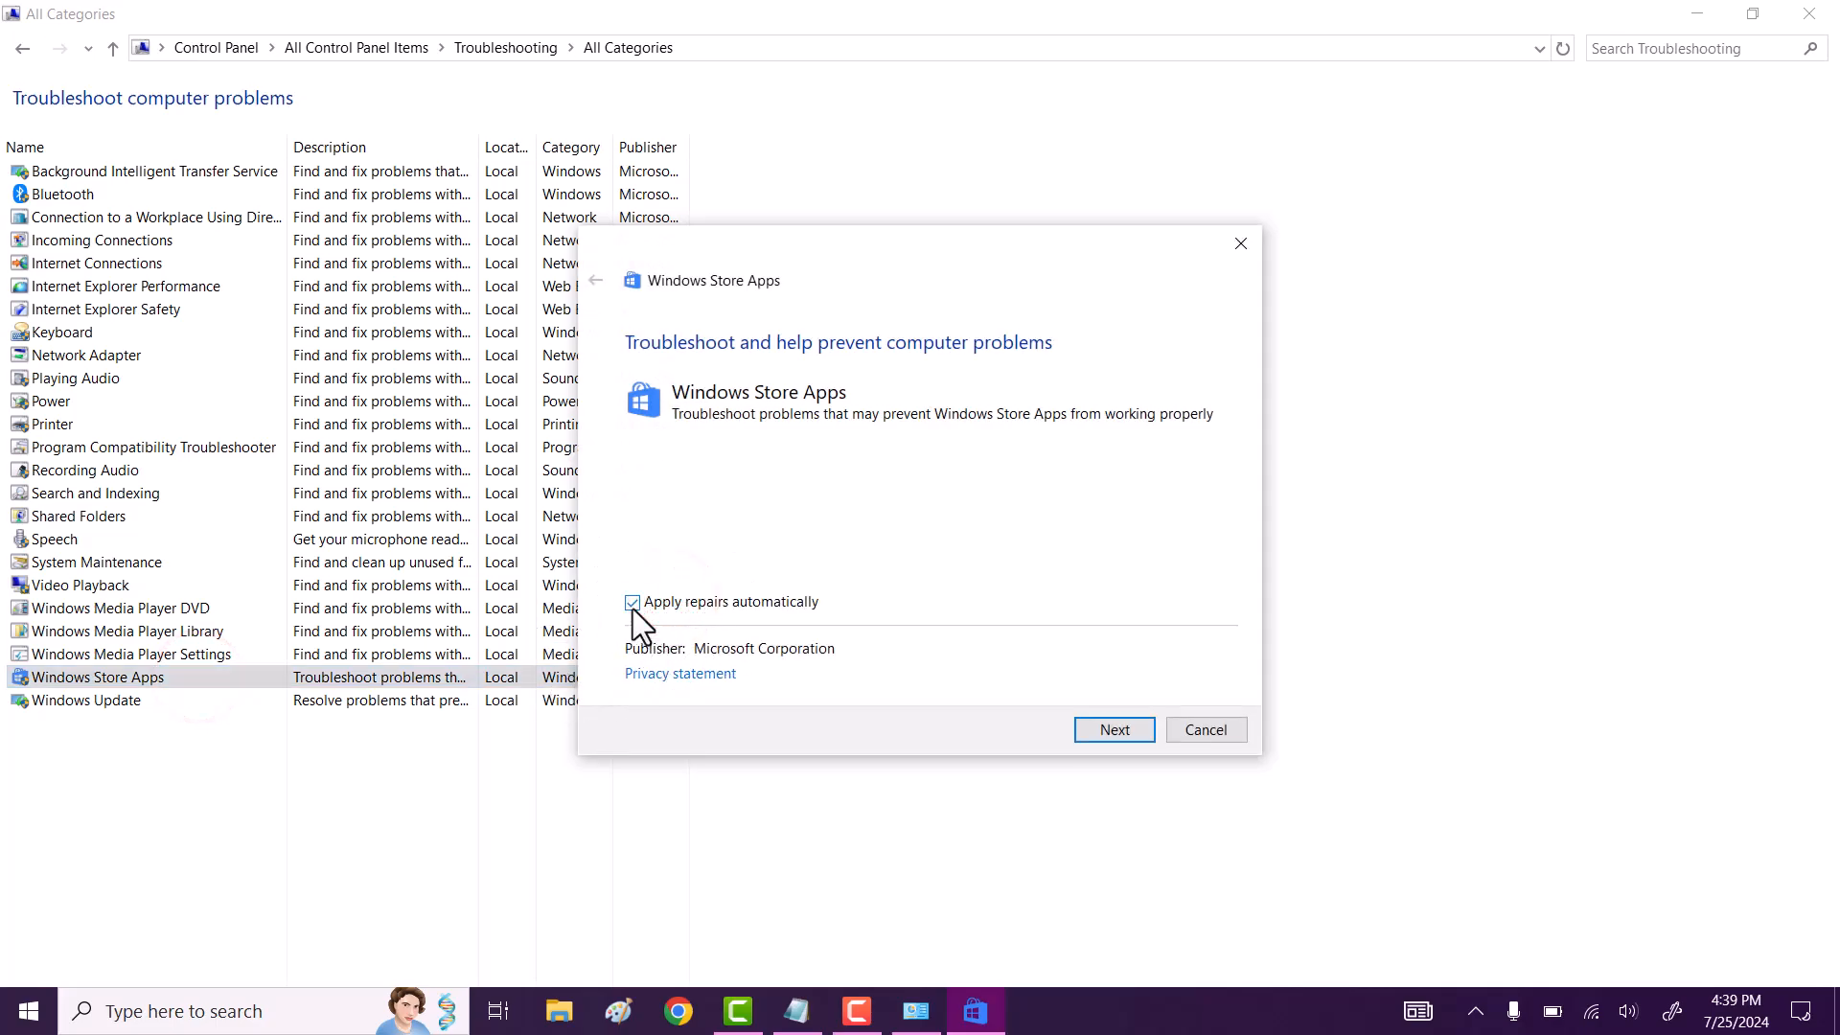
pyautogui.click(1111, 728)
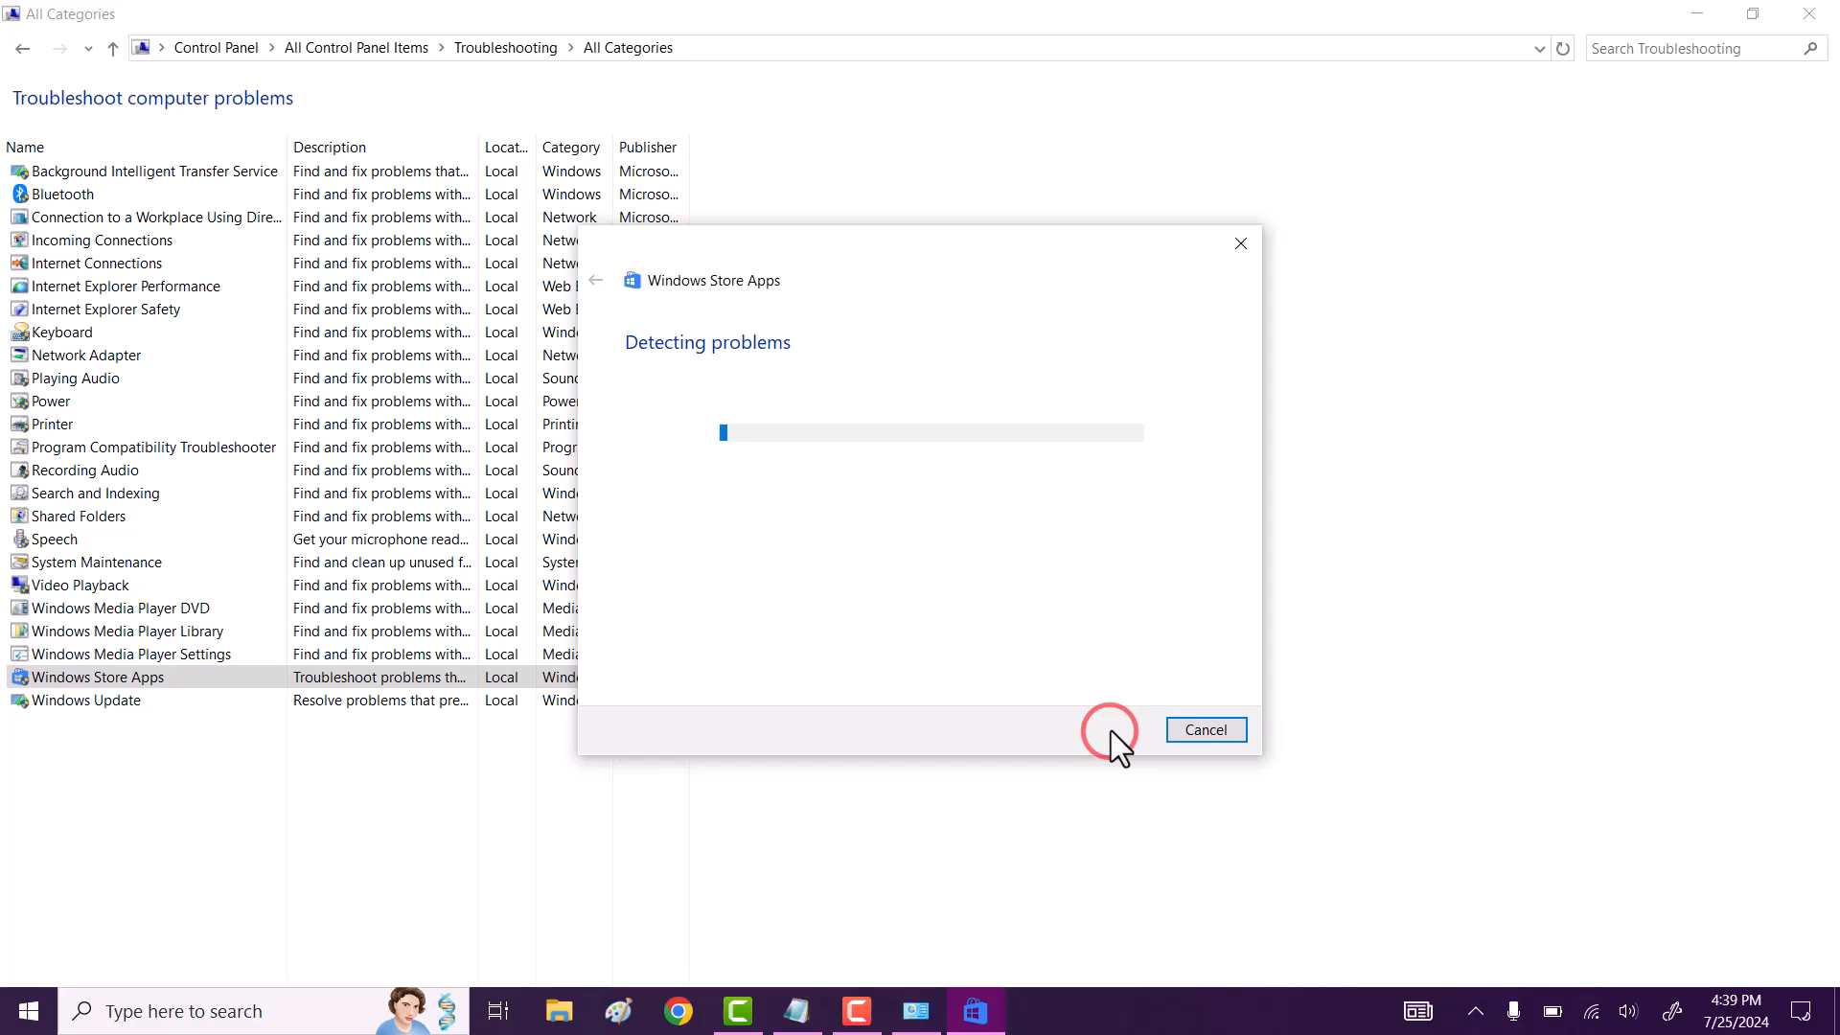
pyautogui.moveTo(929, 567)
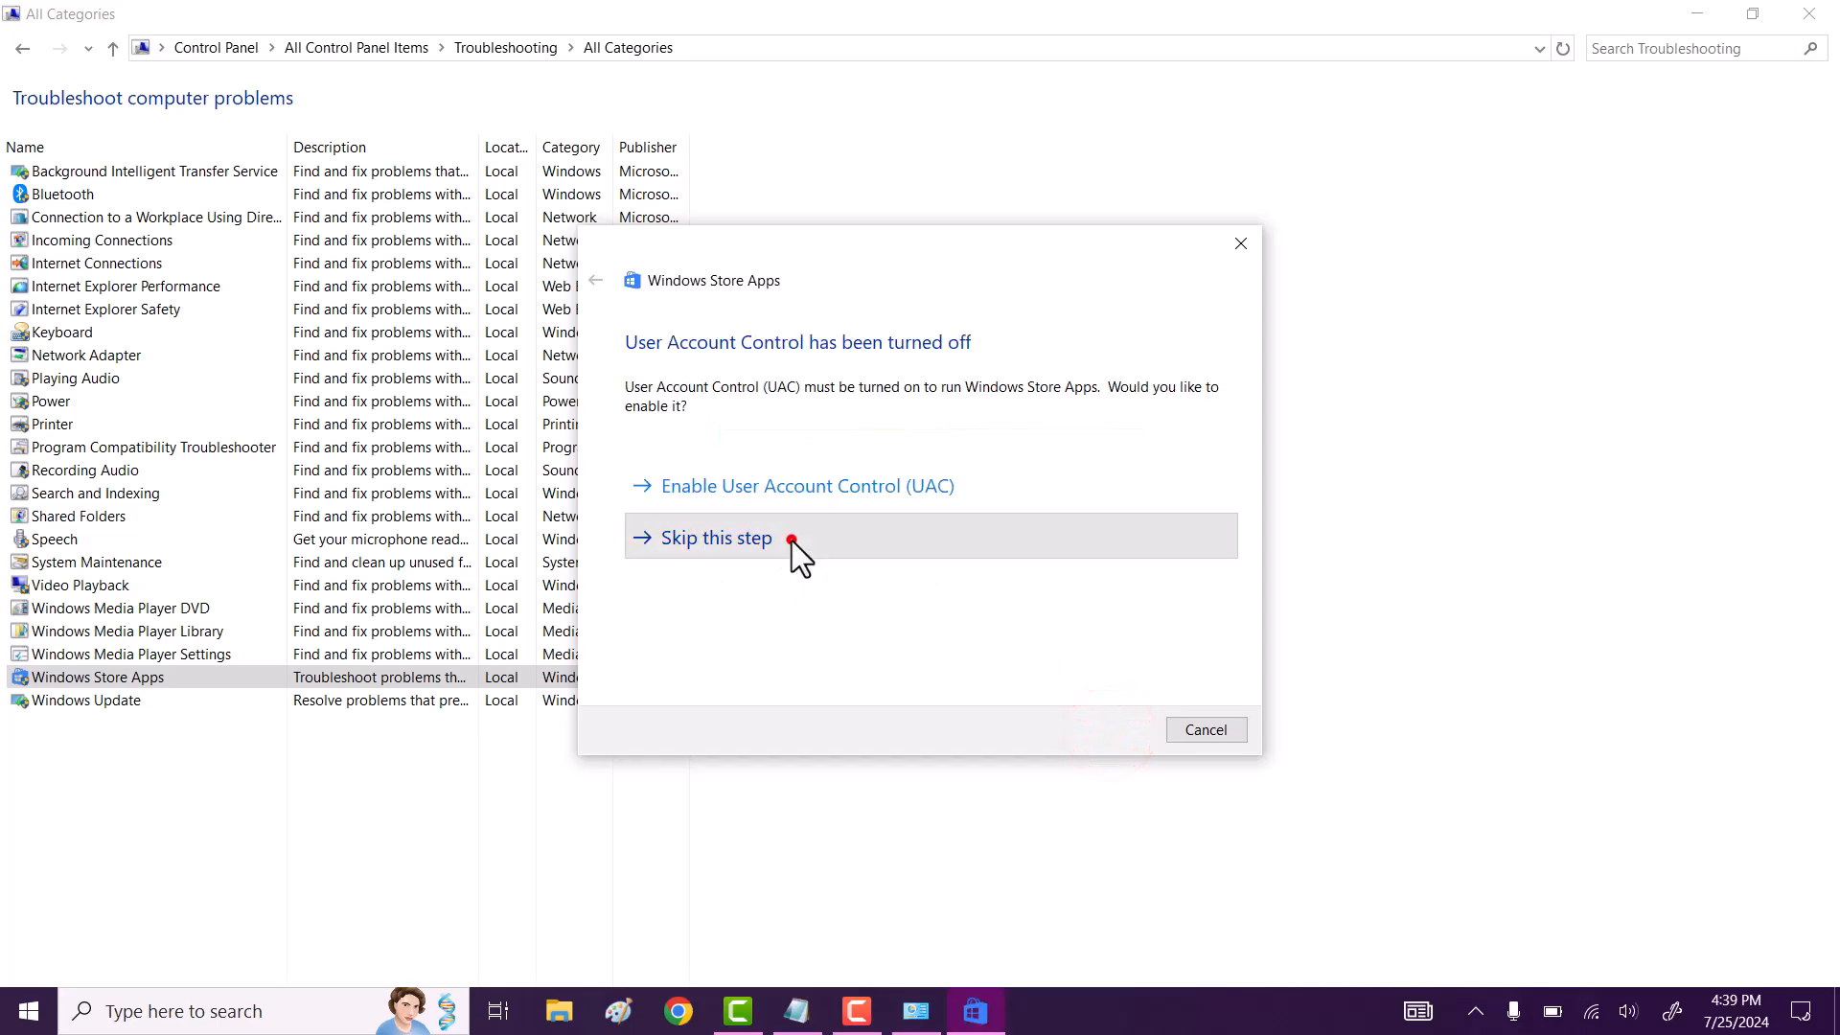
pyautogui.click(704, 537)
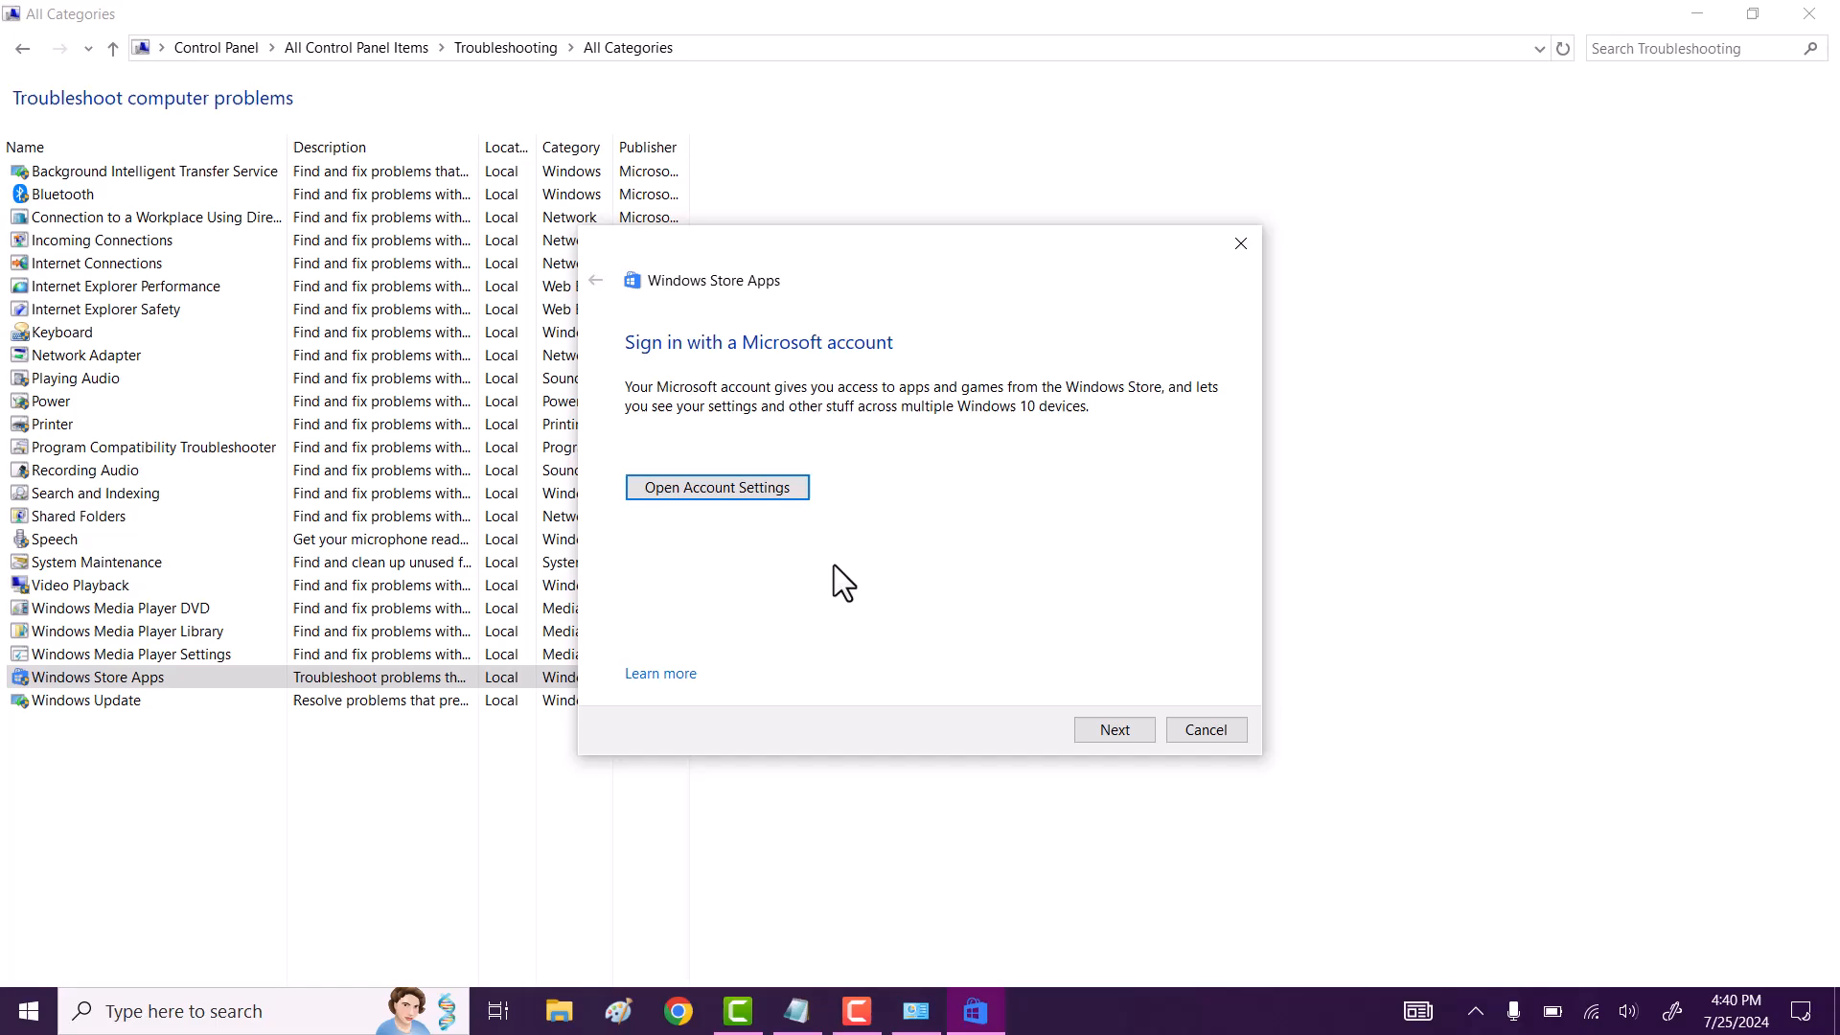
pyautogui.click(1113, 728)
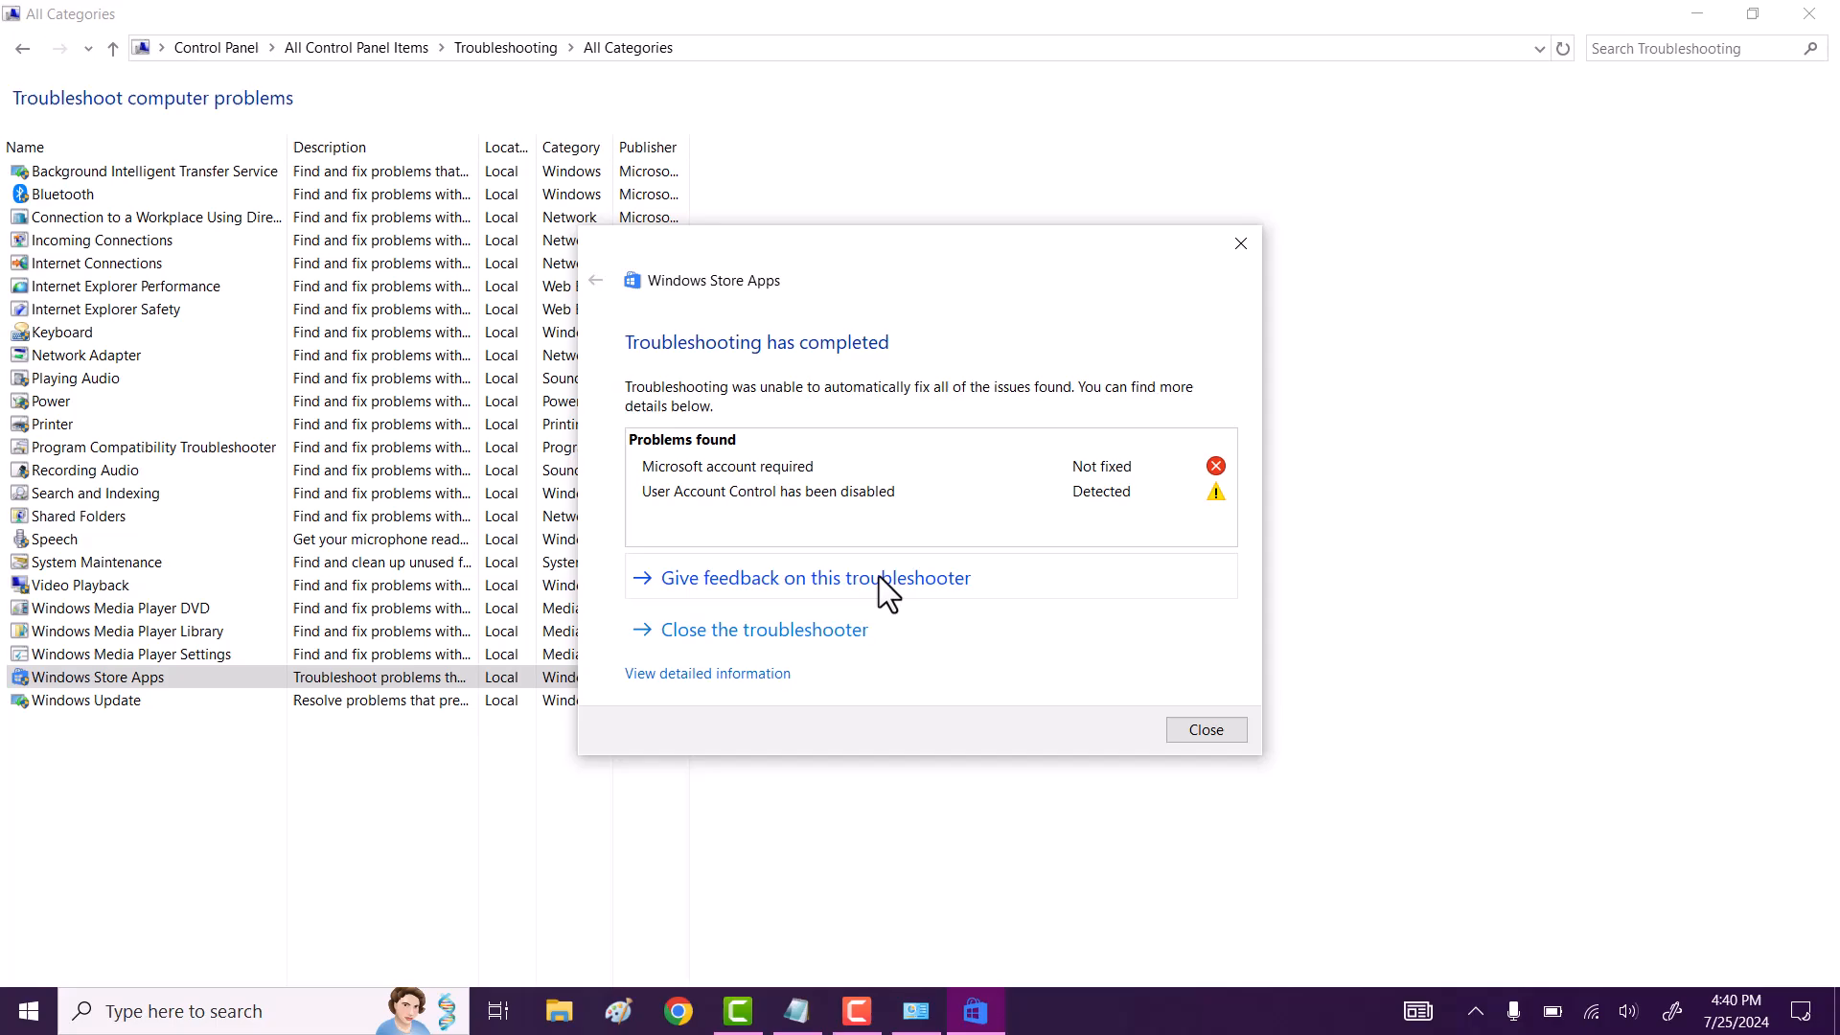
pyautogui.moveTo(765, 642)
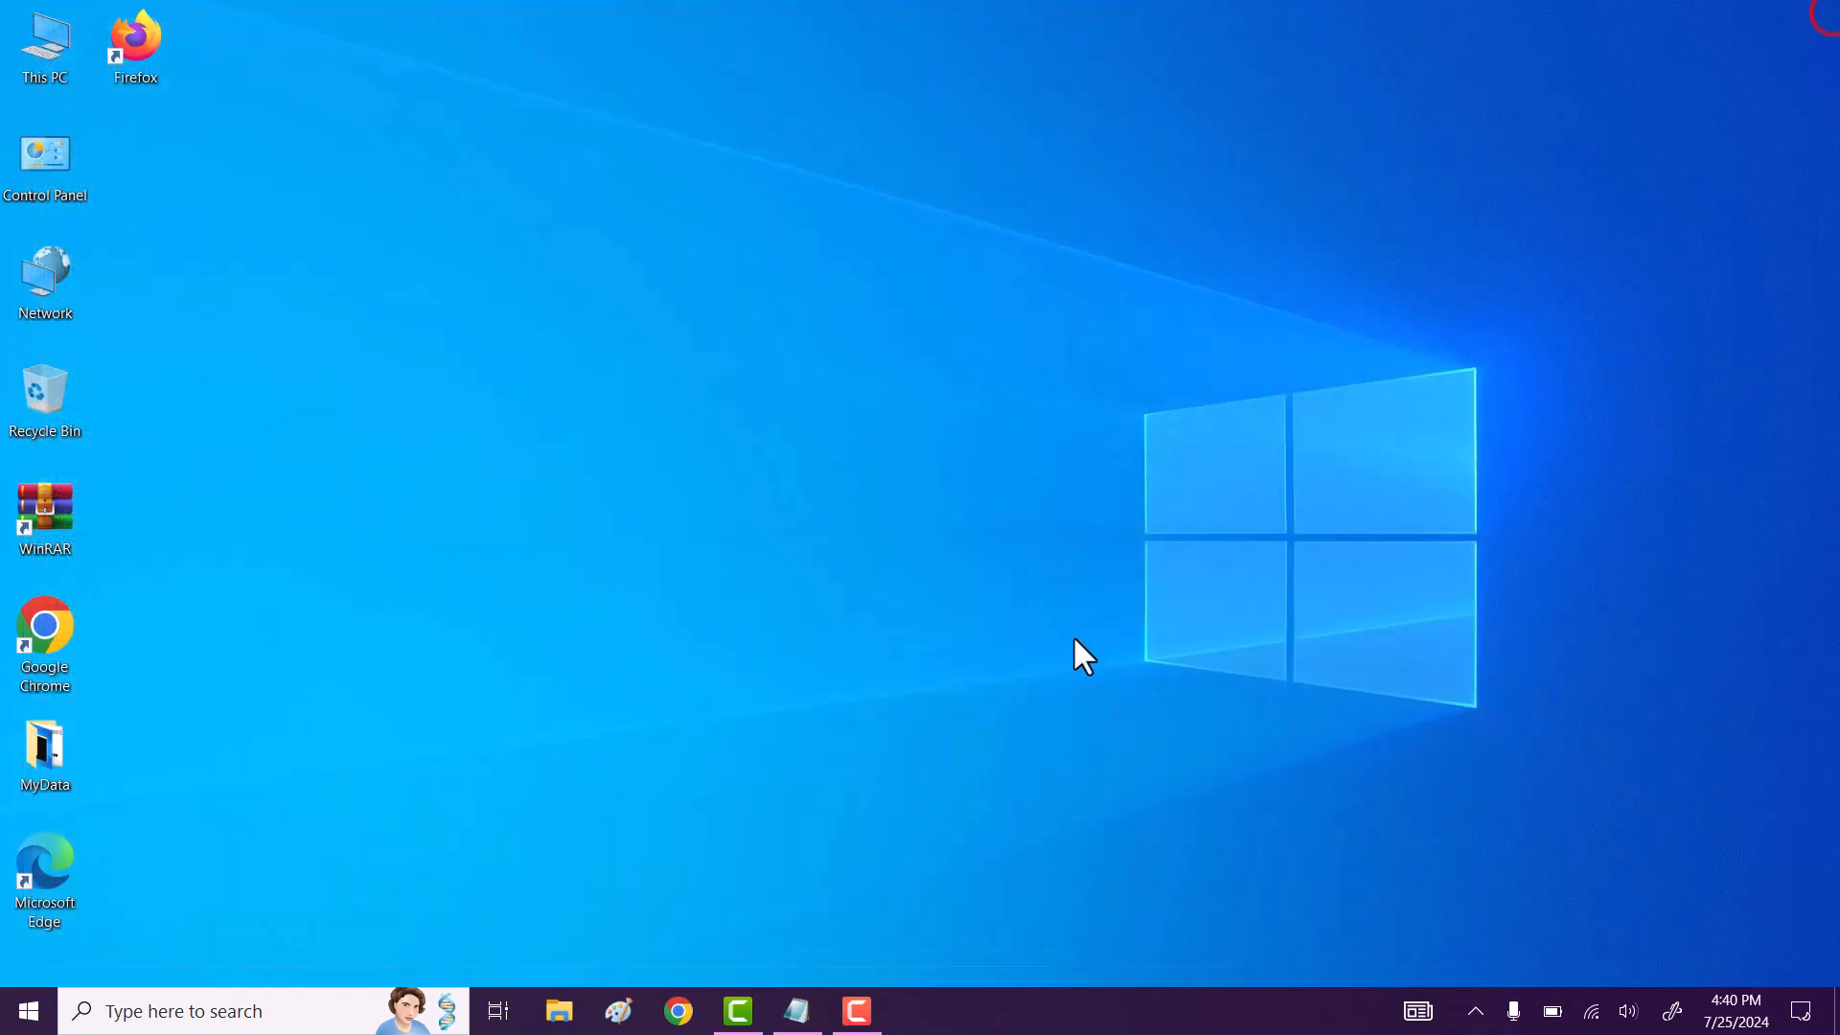
# - Bring back the Notepad notes and run regedit from the Run dialog
pyautogui.click(796, 1010)
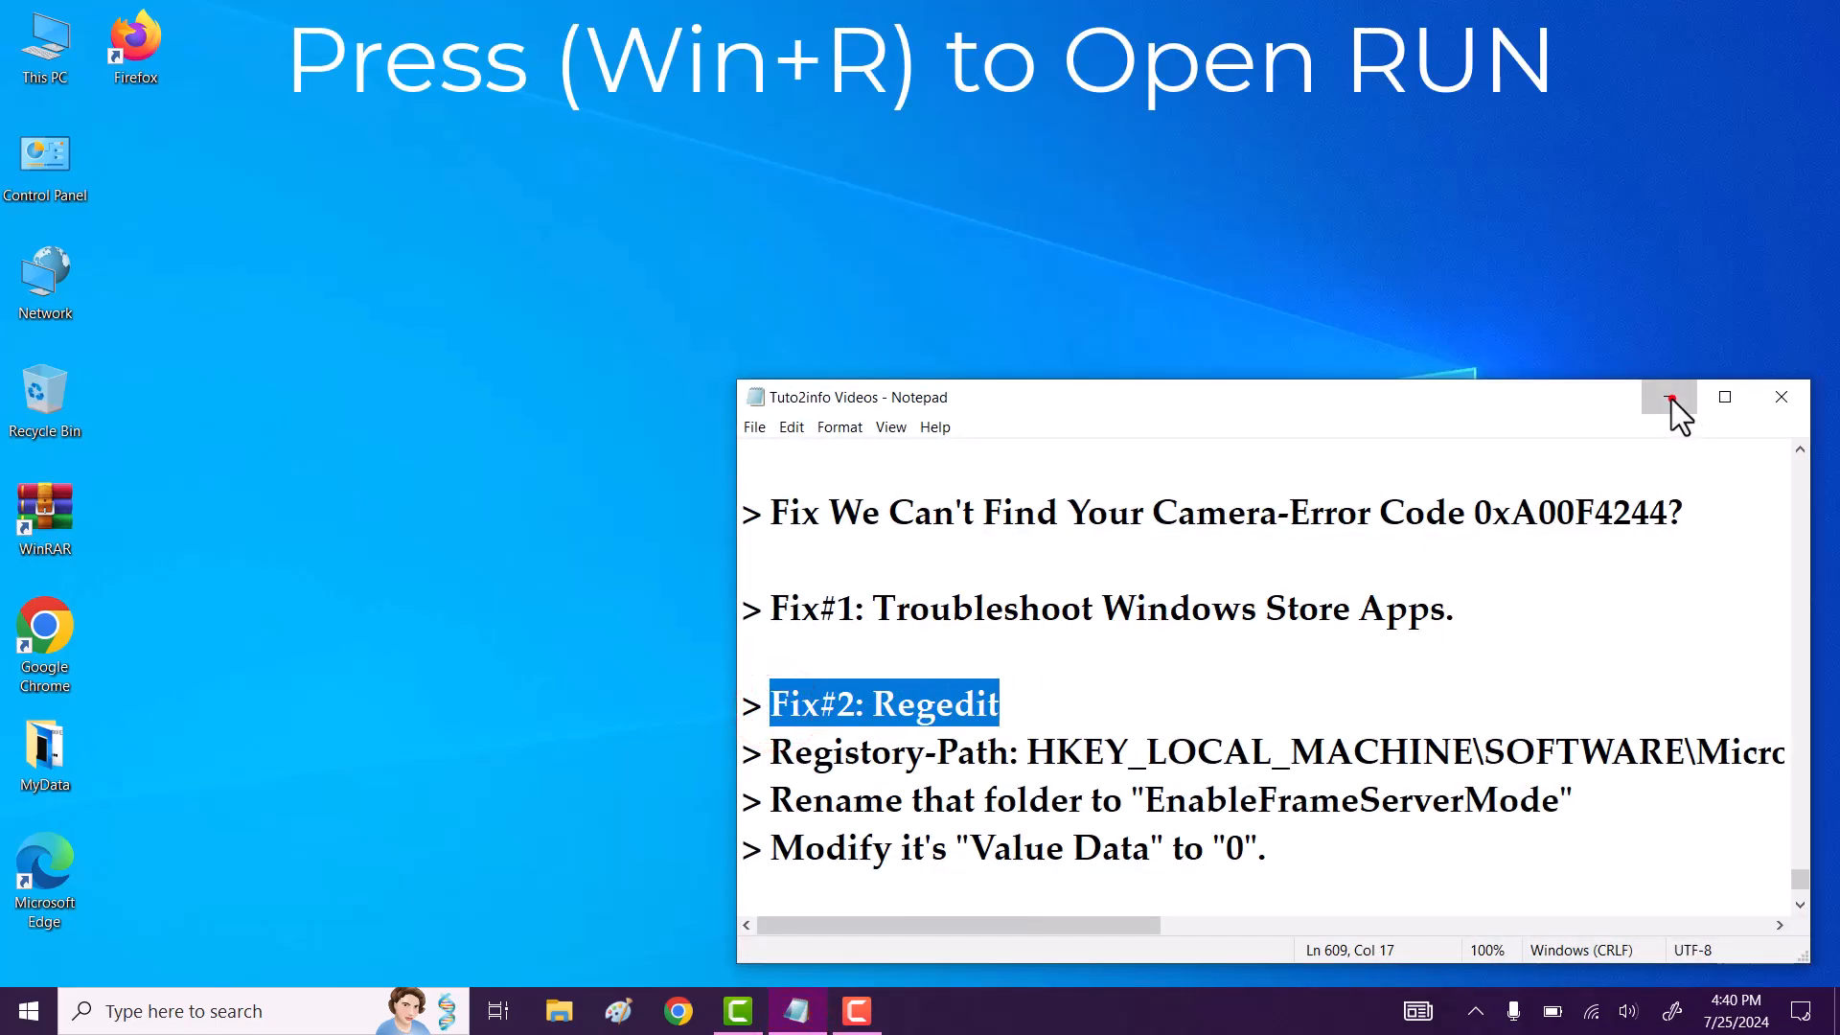
pyautogui.press('Win+r')
pyautogui.write('regedit')
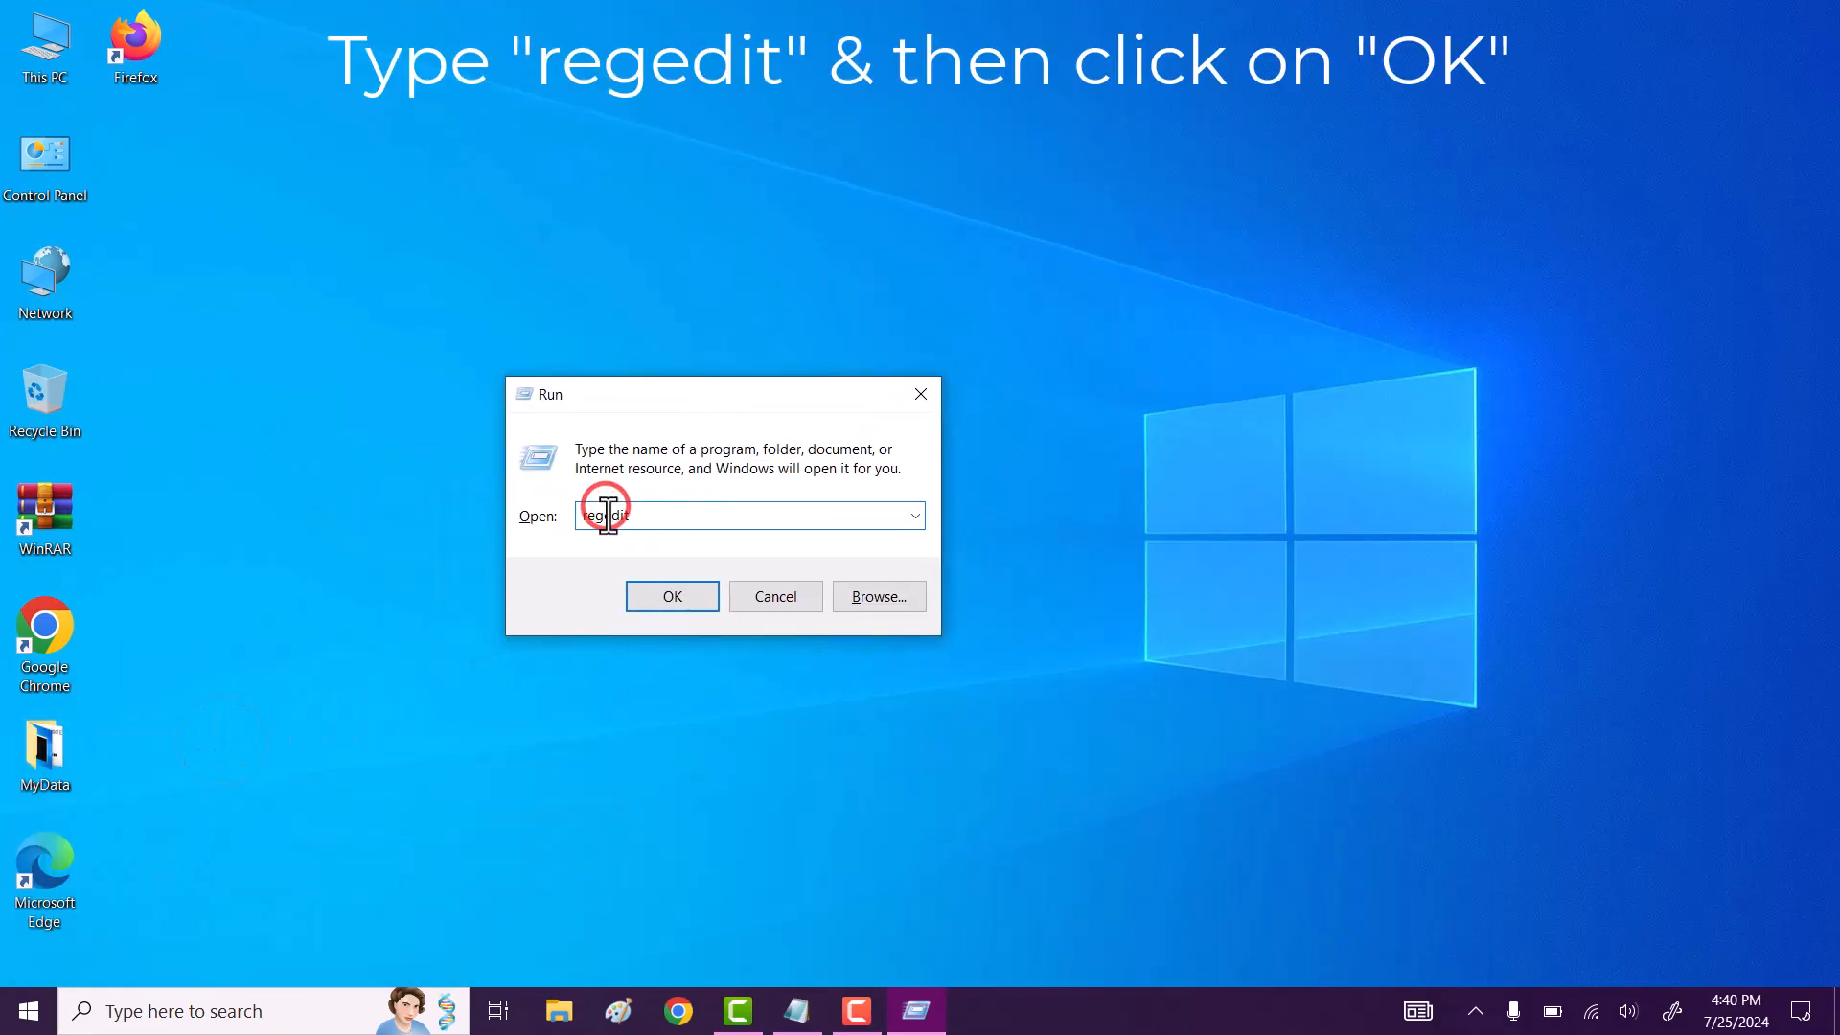
pyautogui.click(671, 595)
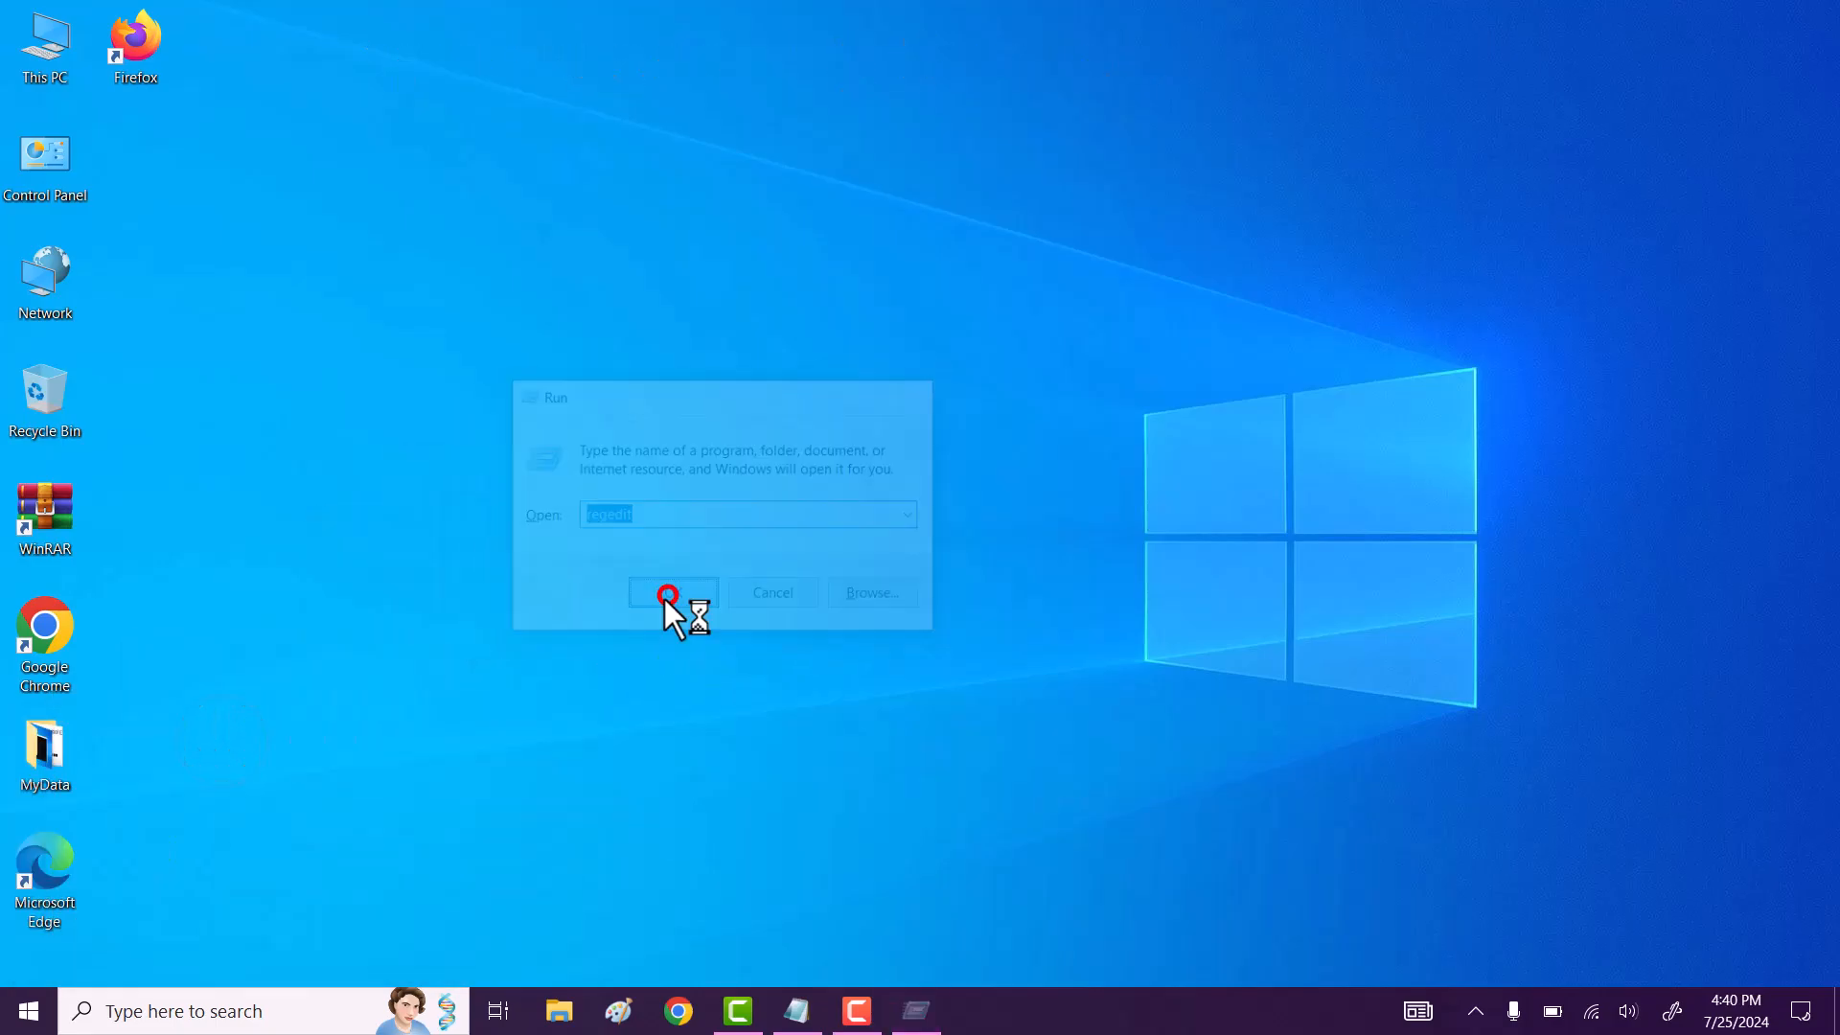
pyautogui.click(670, 592)
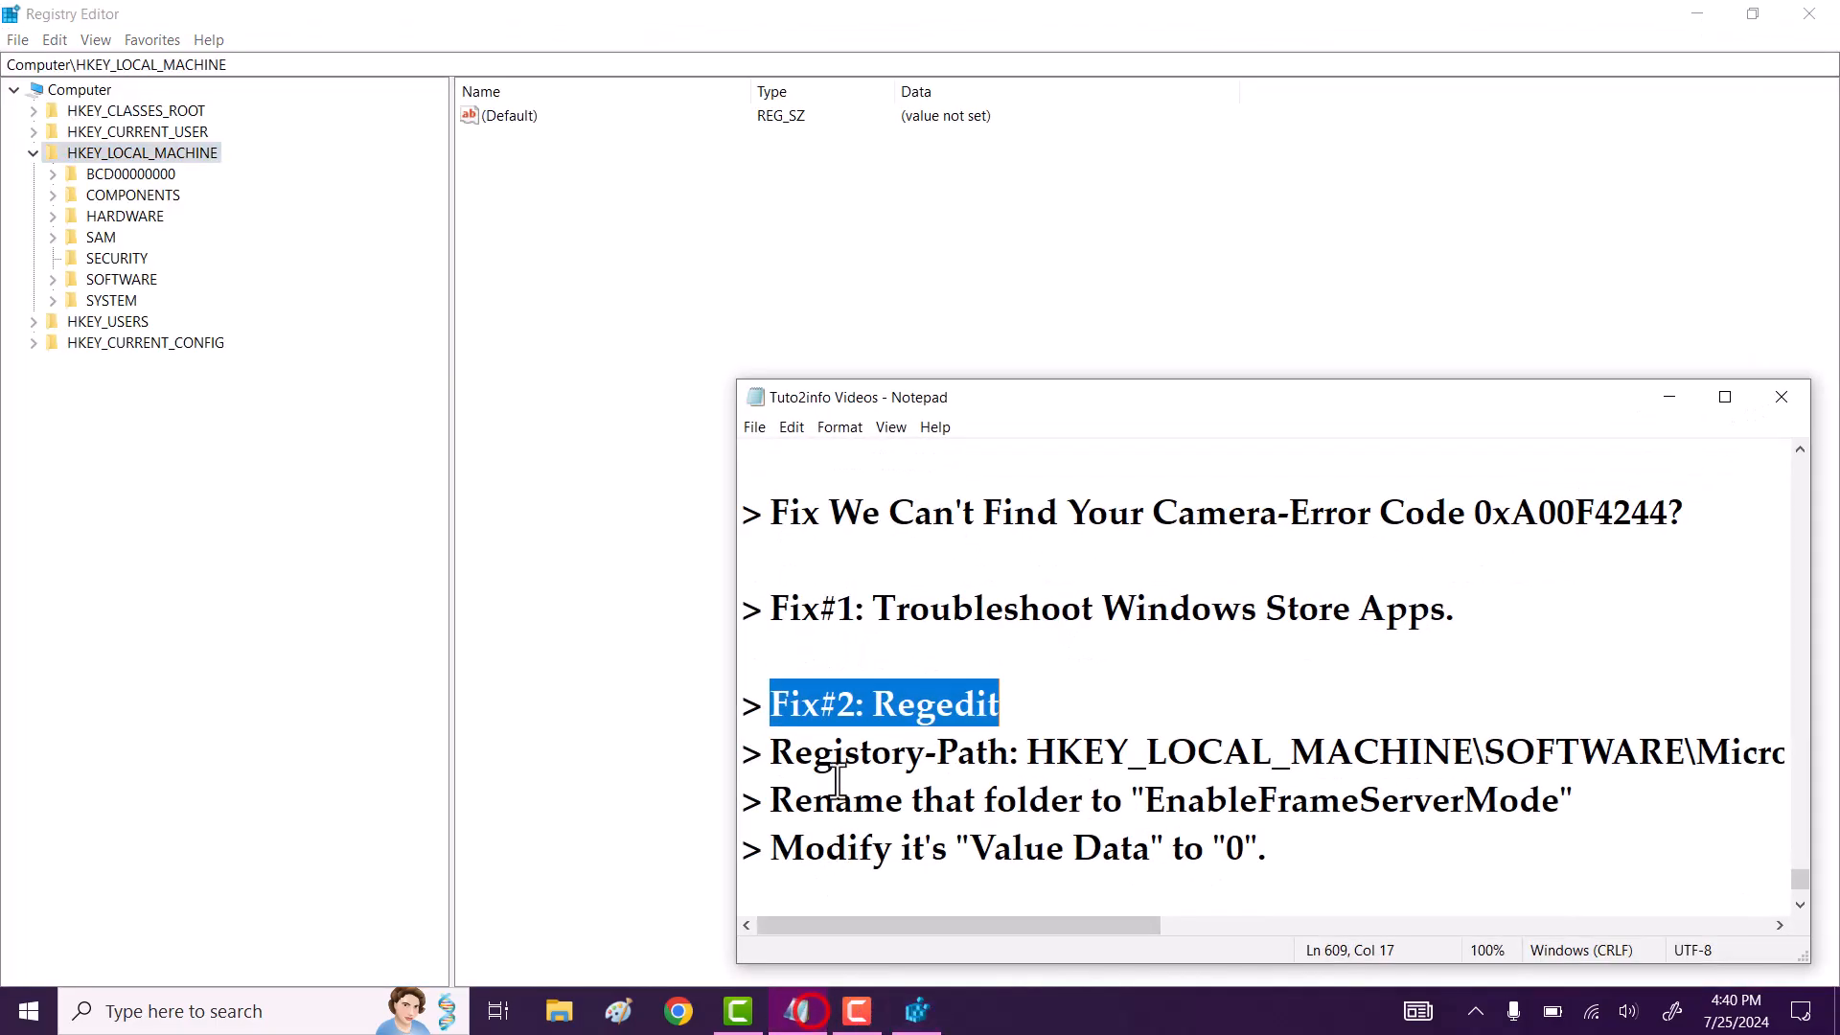
# - Copy the Windows Media Foundation registry path from the notes into Registry Editor
pyautogui.doubleClick(874, 753)
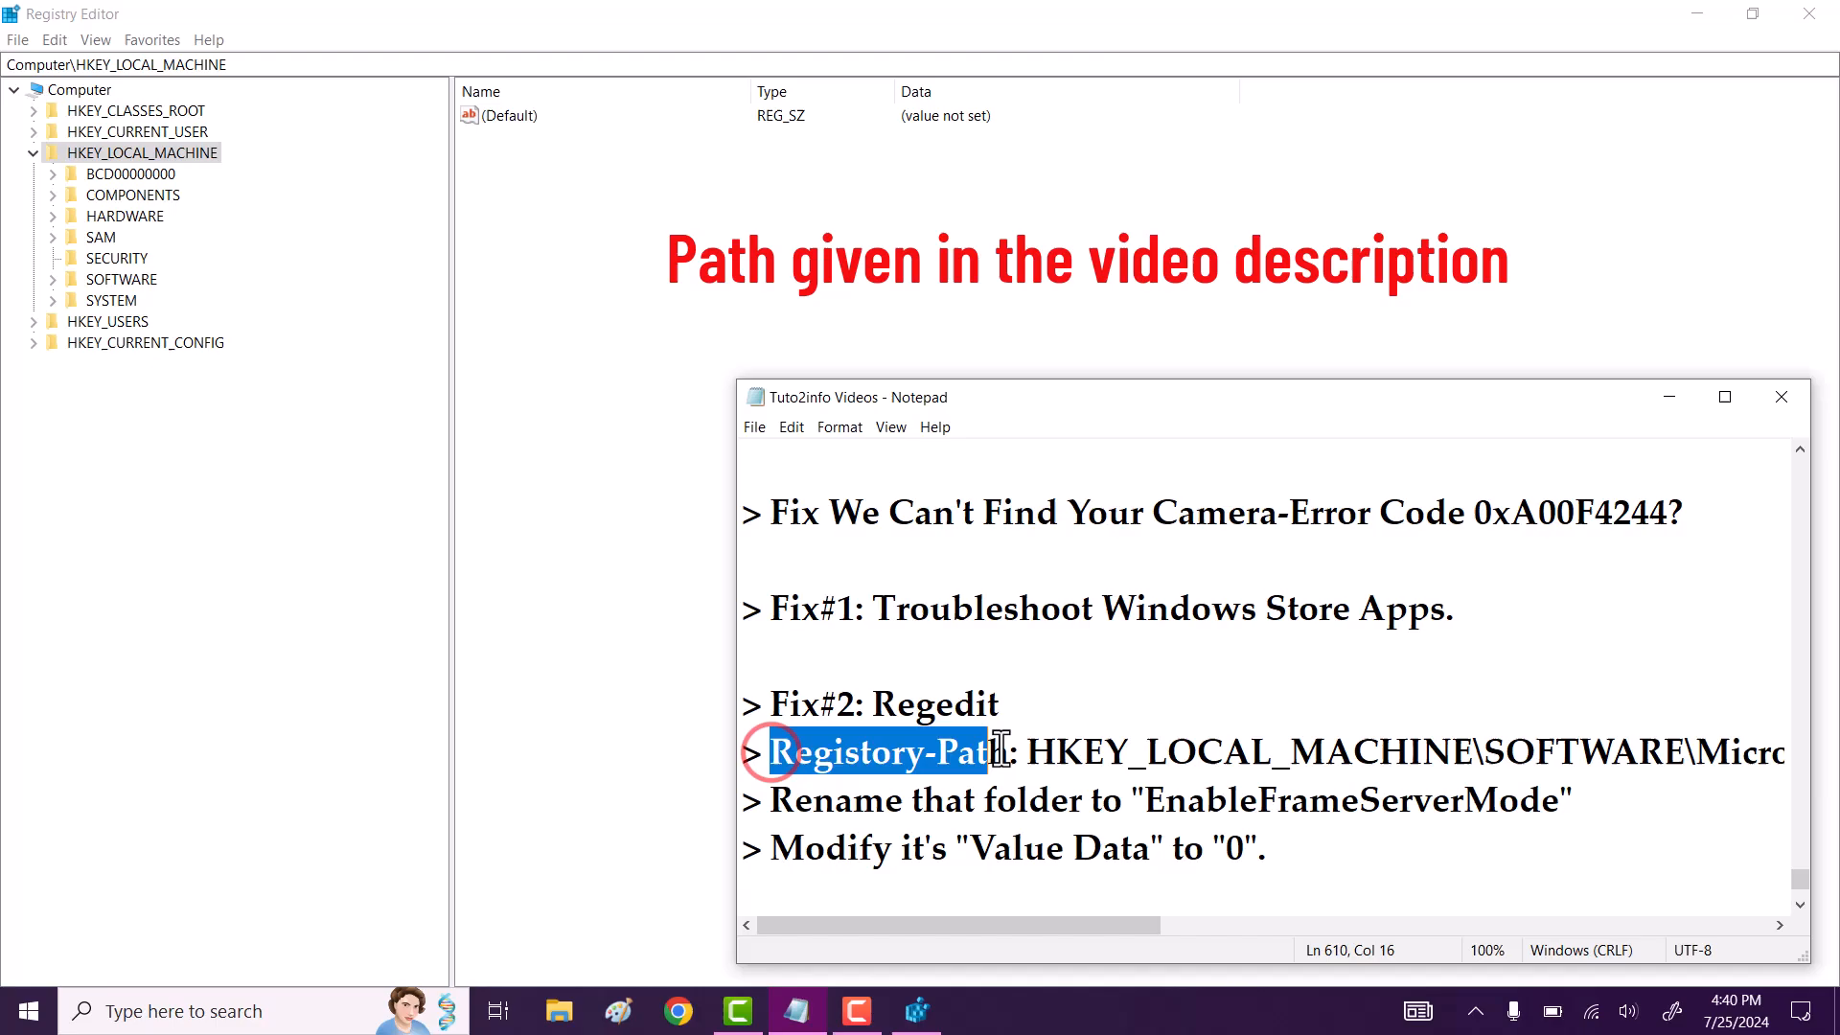
pyautogui.hscroll(3)
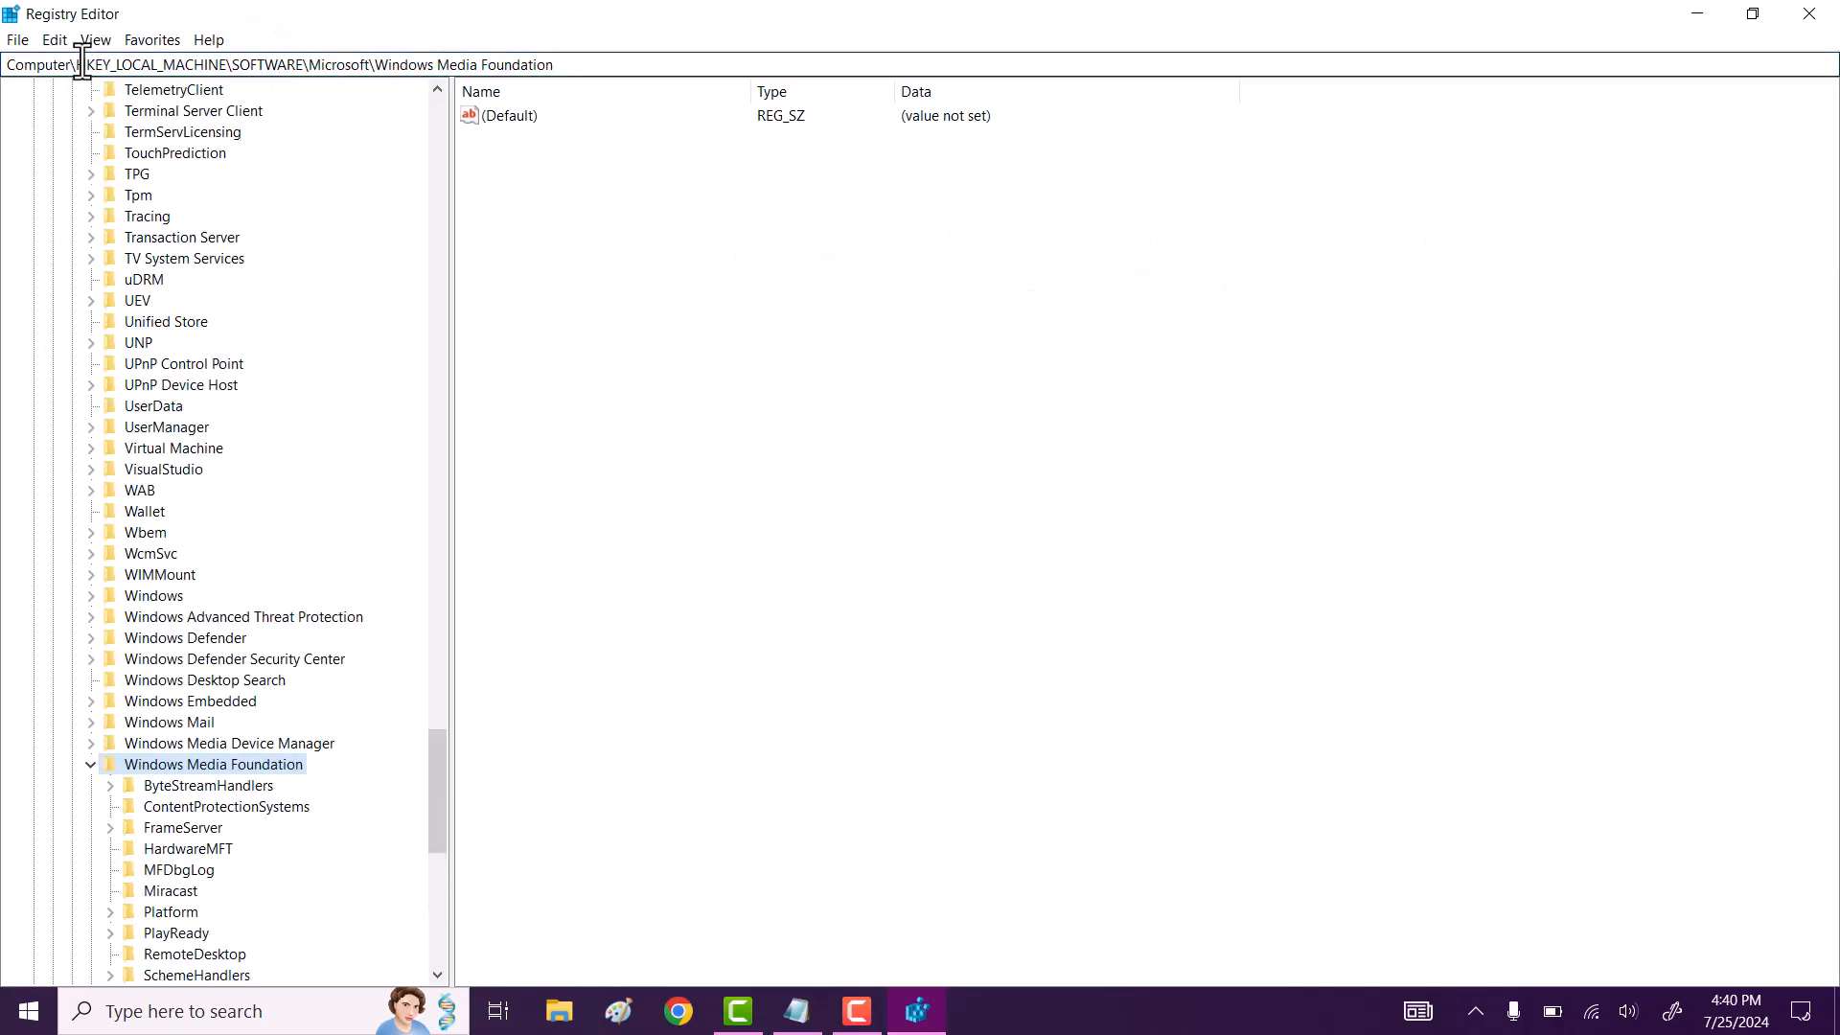
pyautogui.moveTo(814, 772)
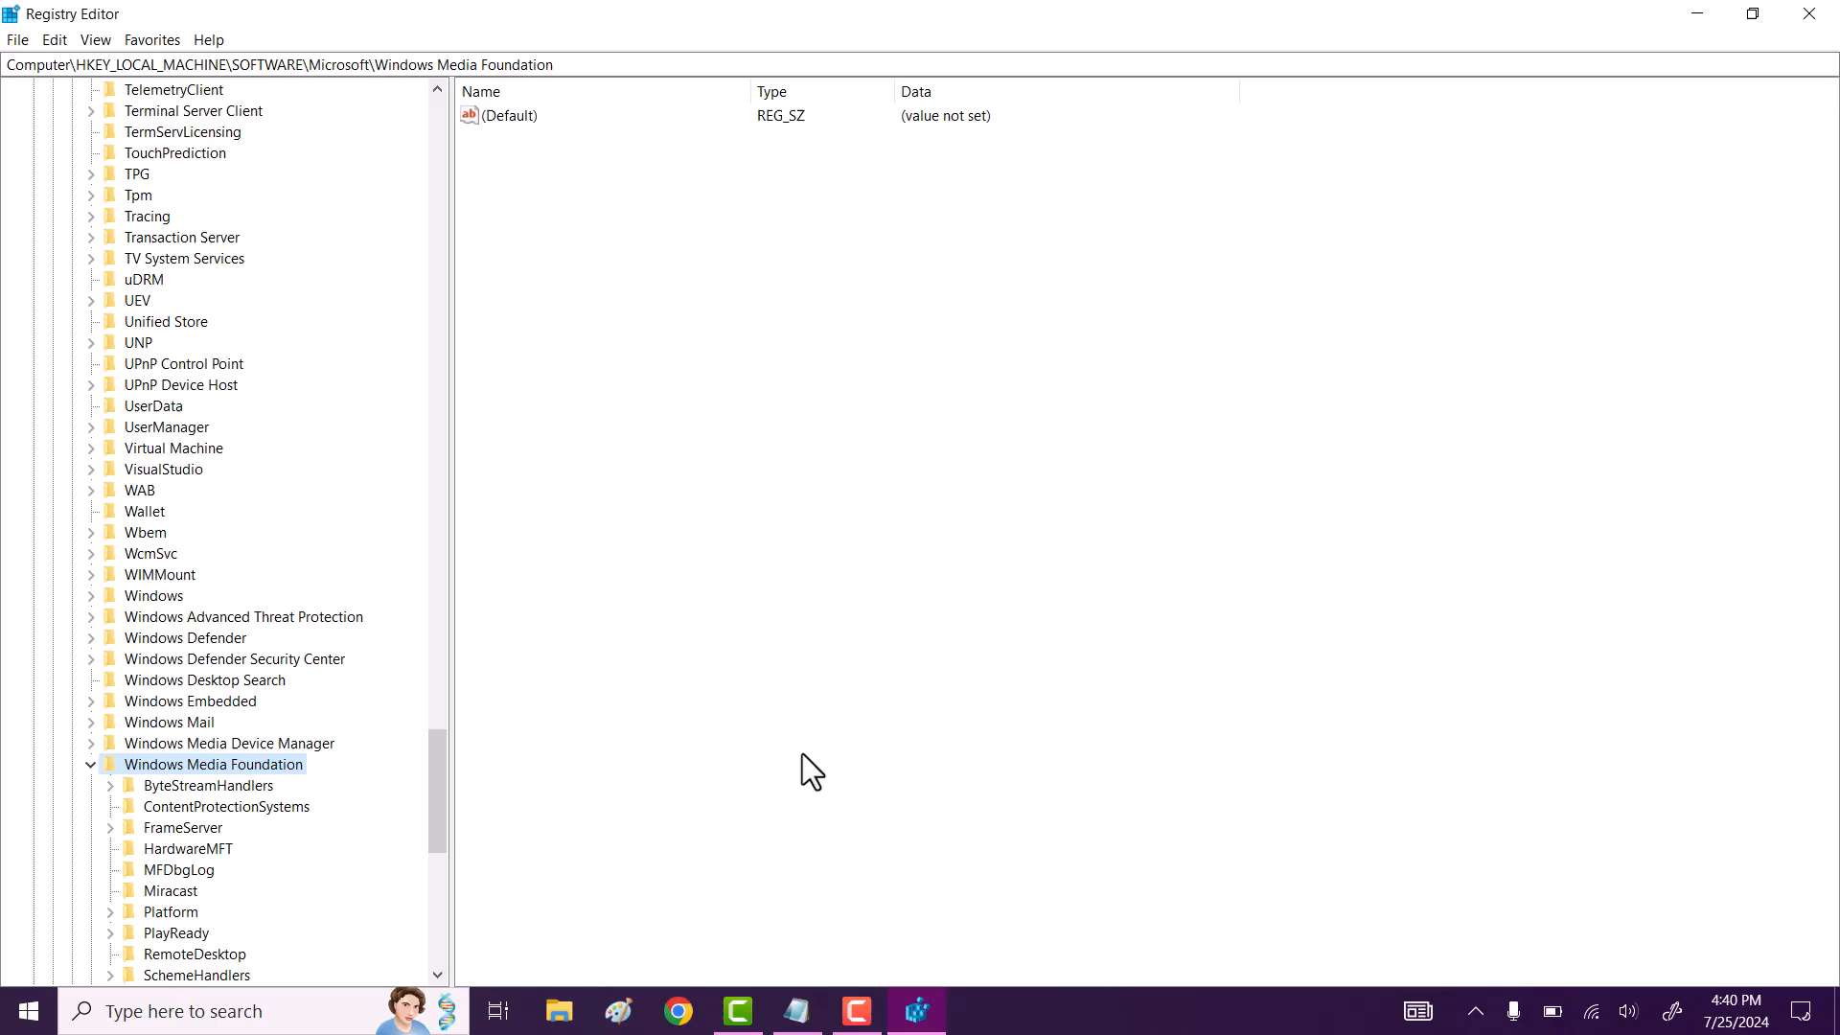
# - Create a DWORD (32-bit) value, rename it EnableFrameServerMode and open it for editing
pyautogui.rightClick(814, 771)
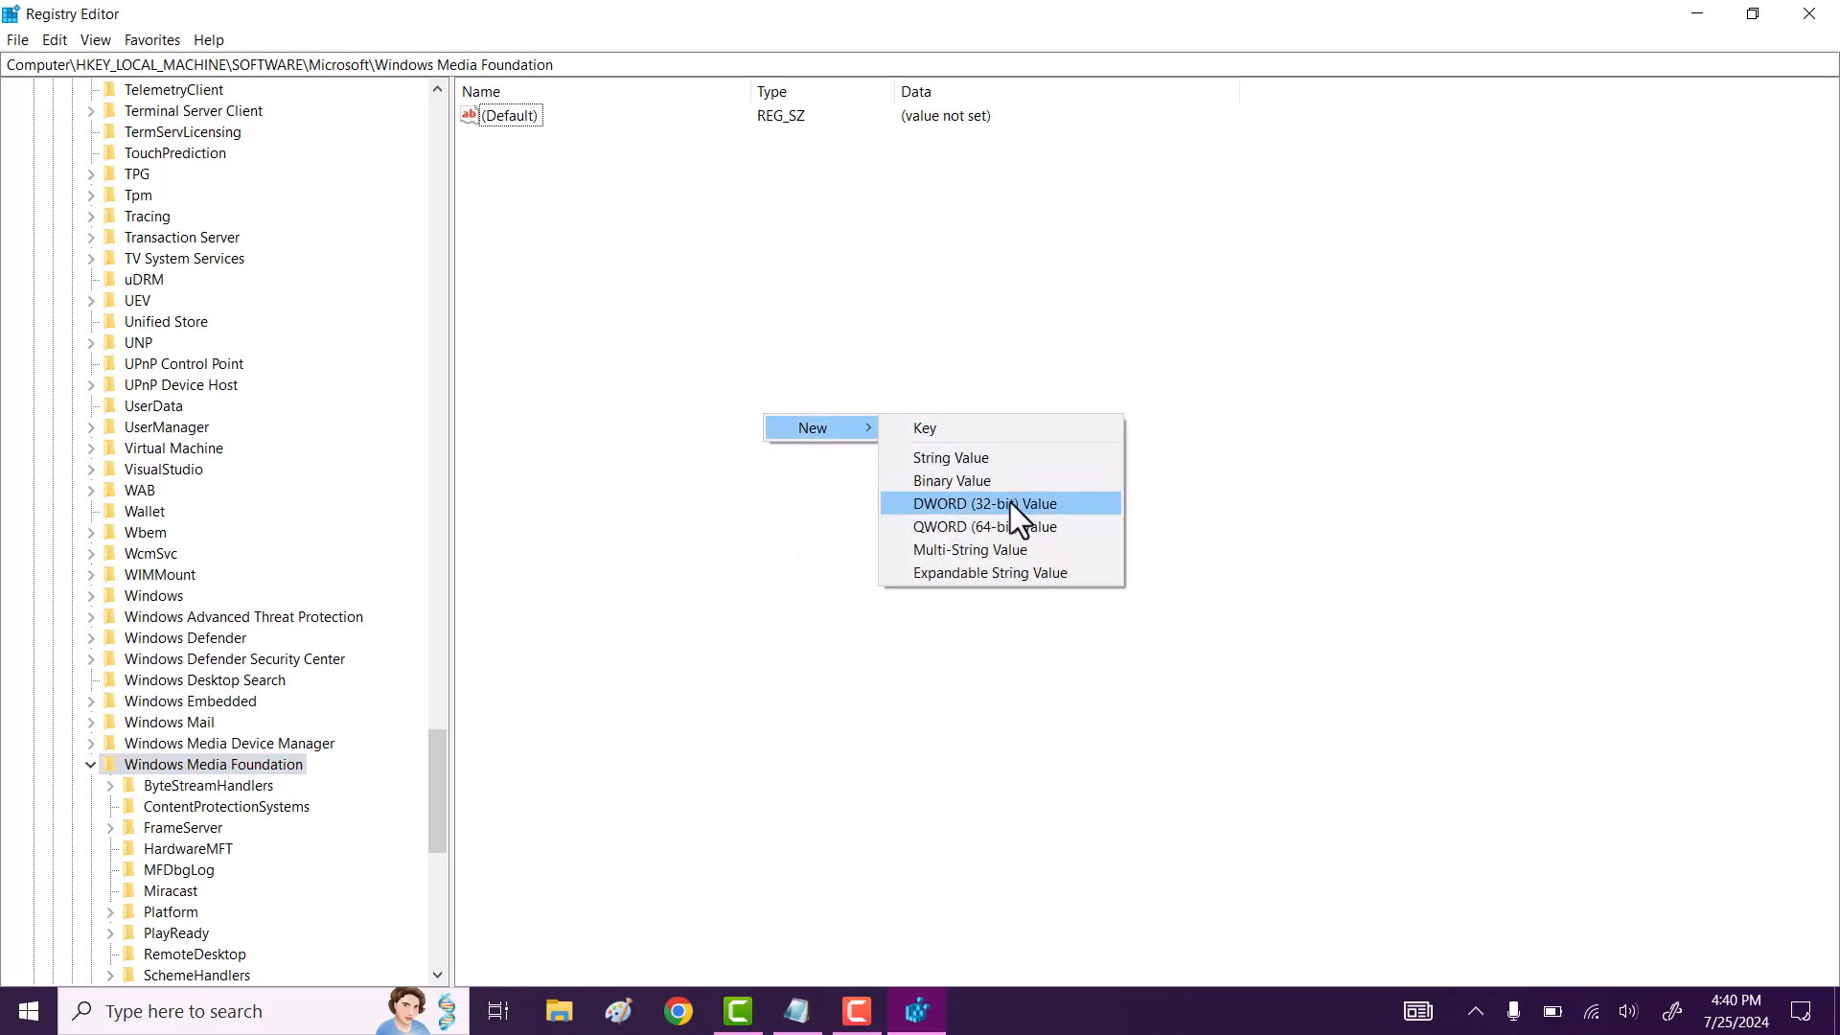
pyautogui.click(987, 502)
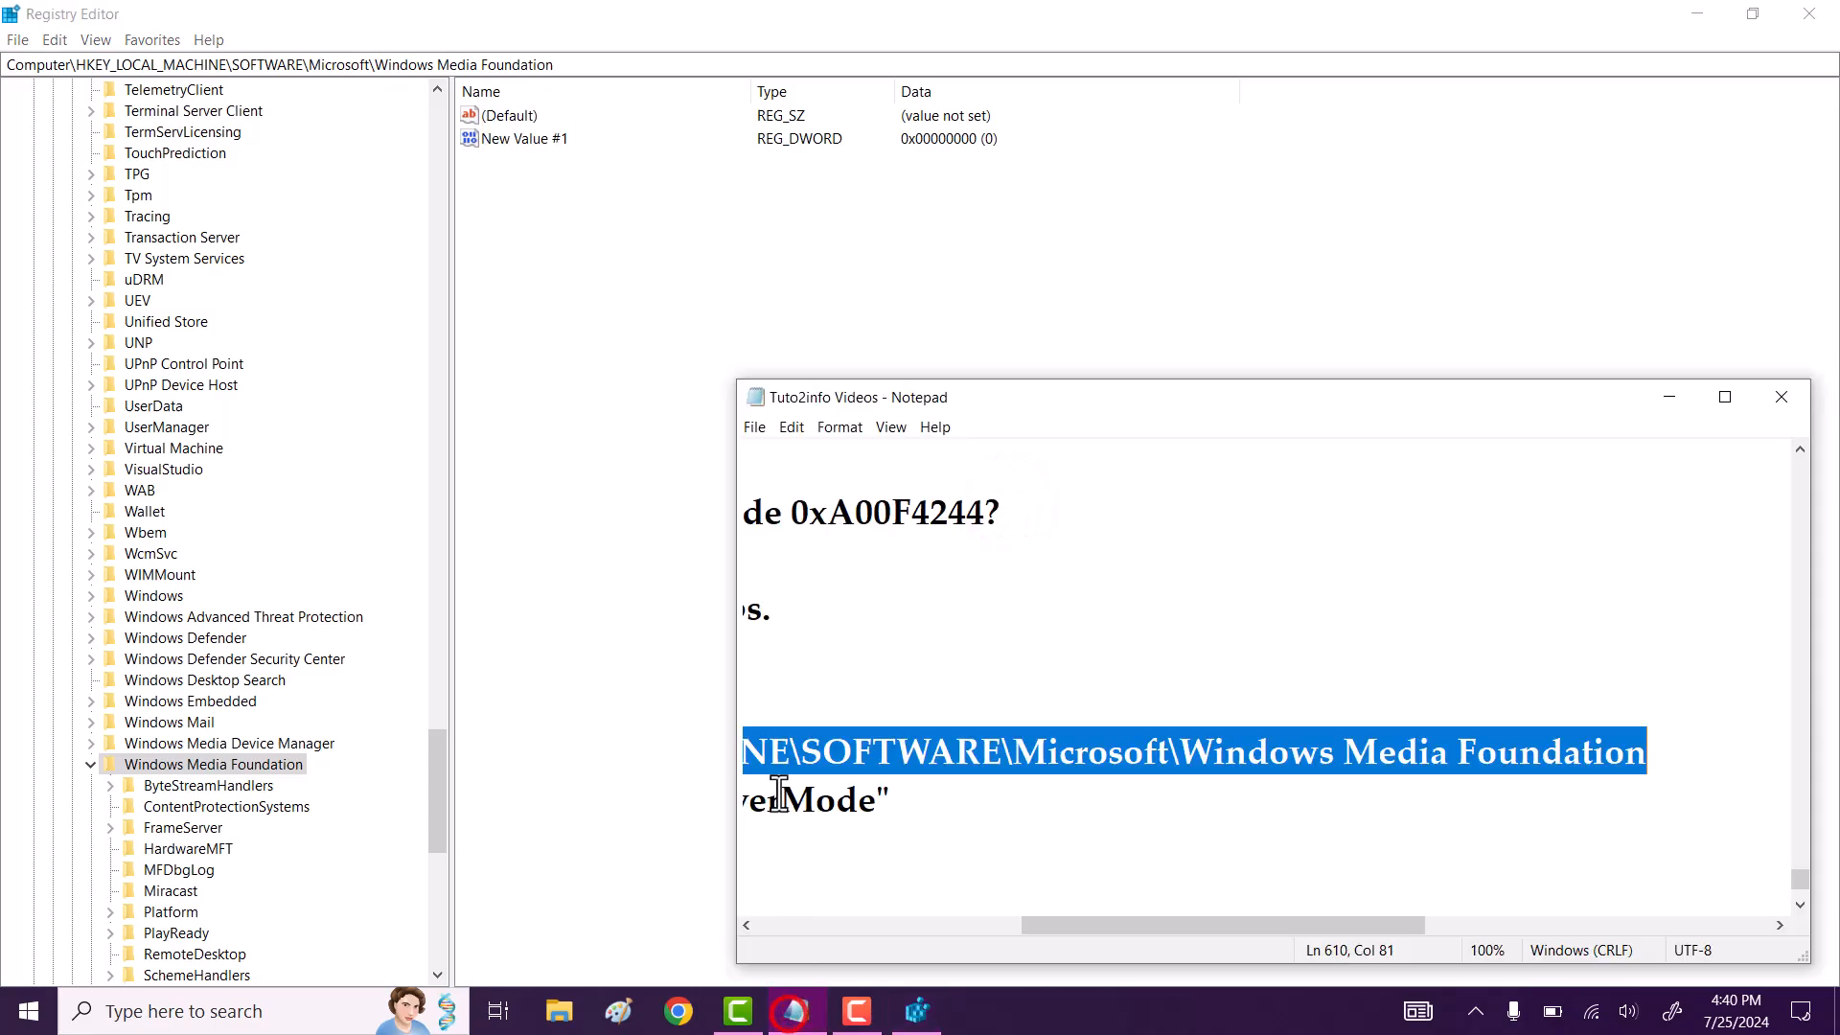
pyautogui.hscroll(-3)
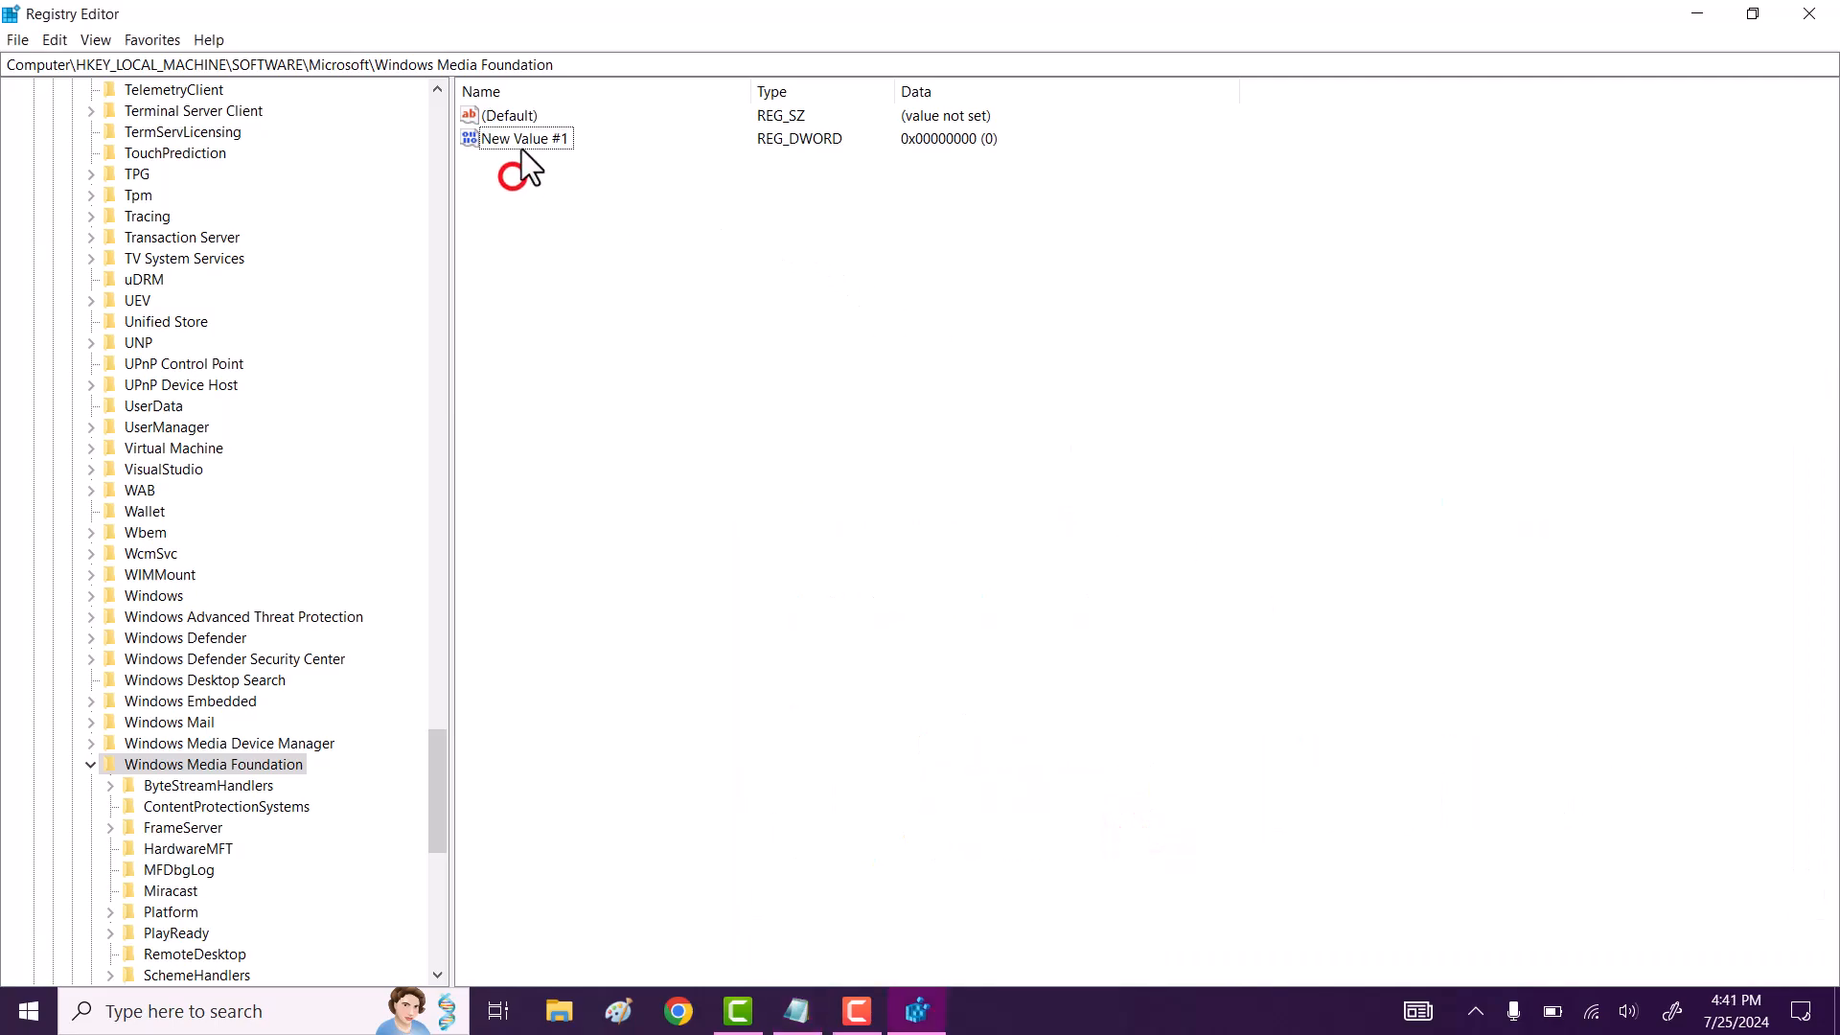
pyautogui.rightClick(525, 138)
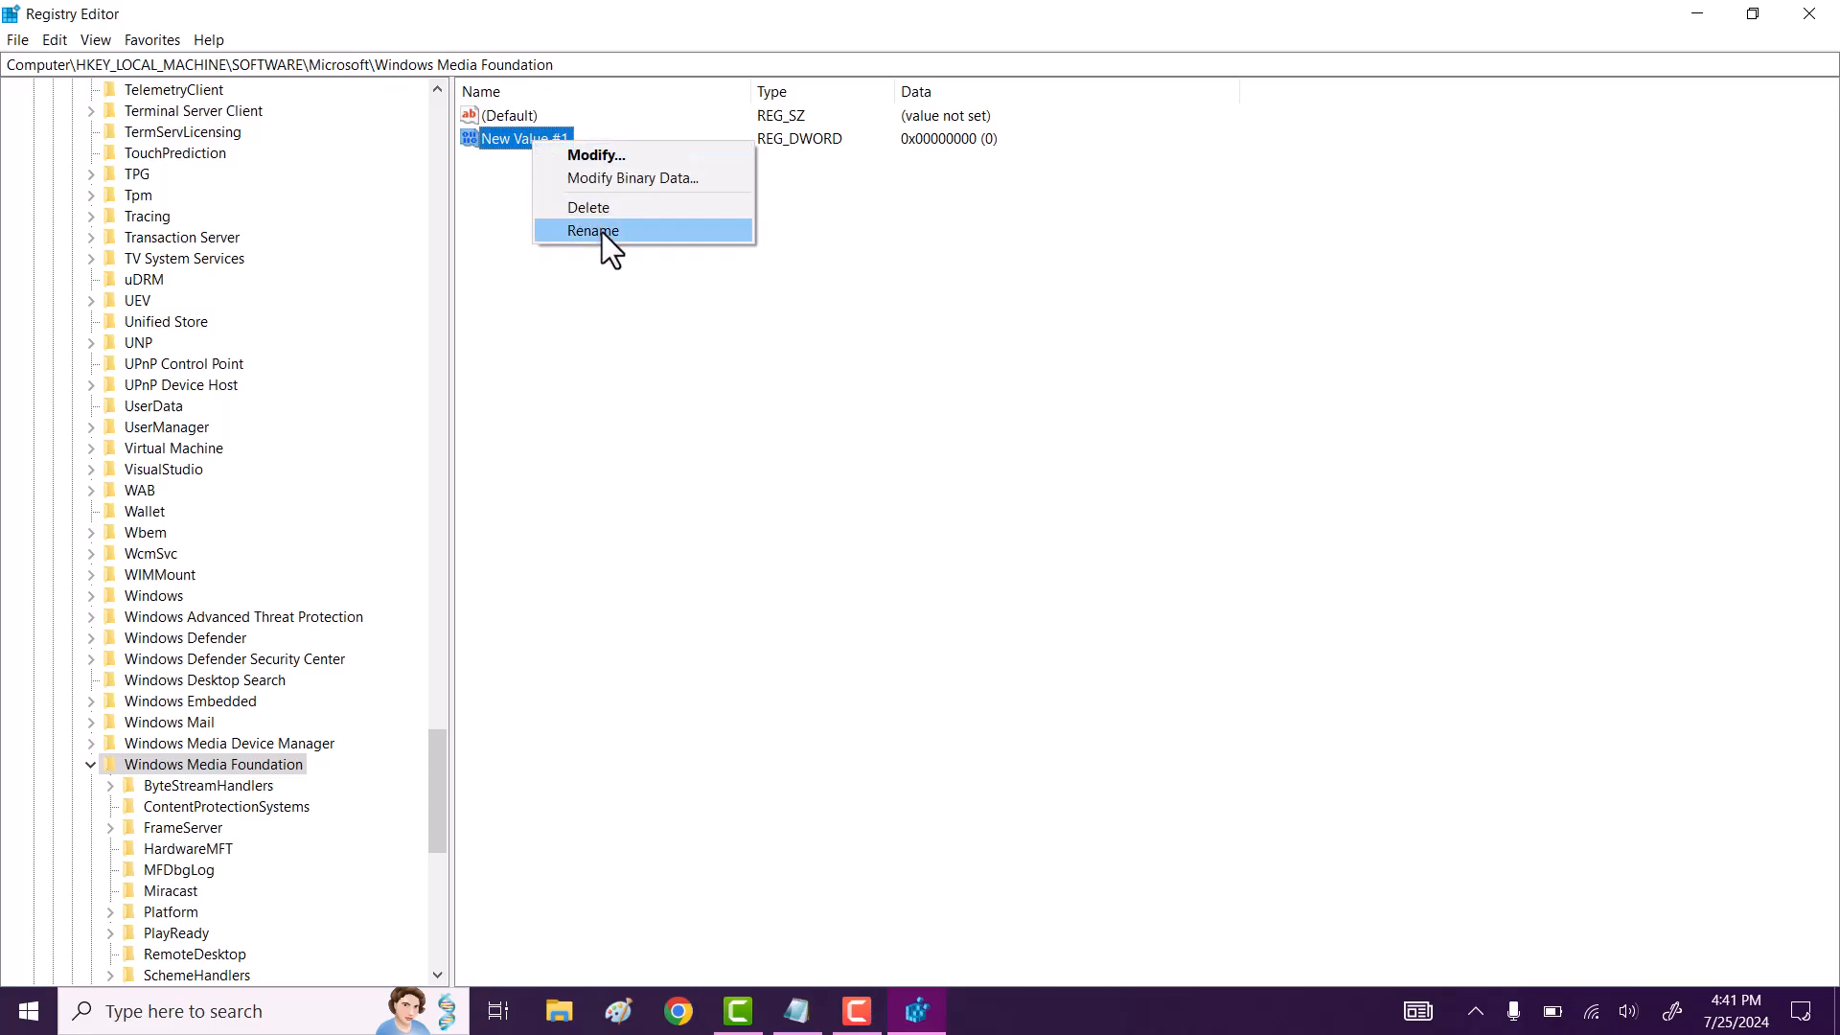
pyautogui.click(593, 230)
pyautogui.write('EnableFrameServerMode')
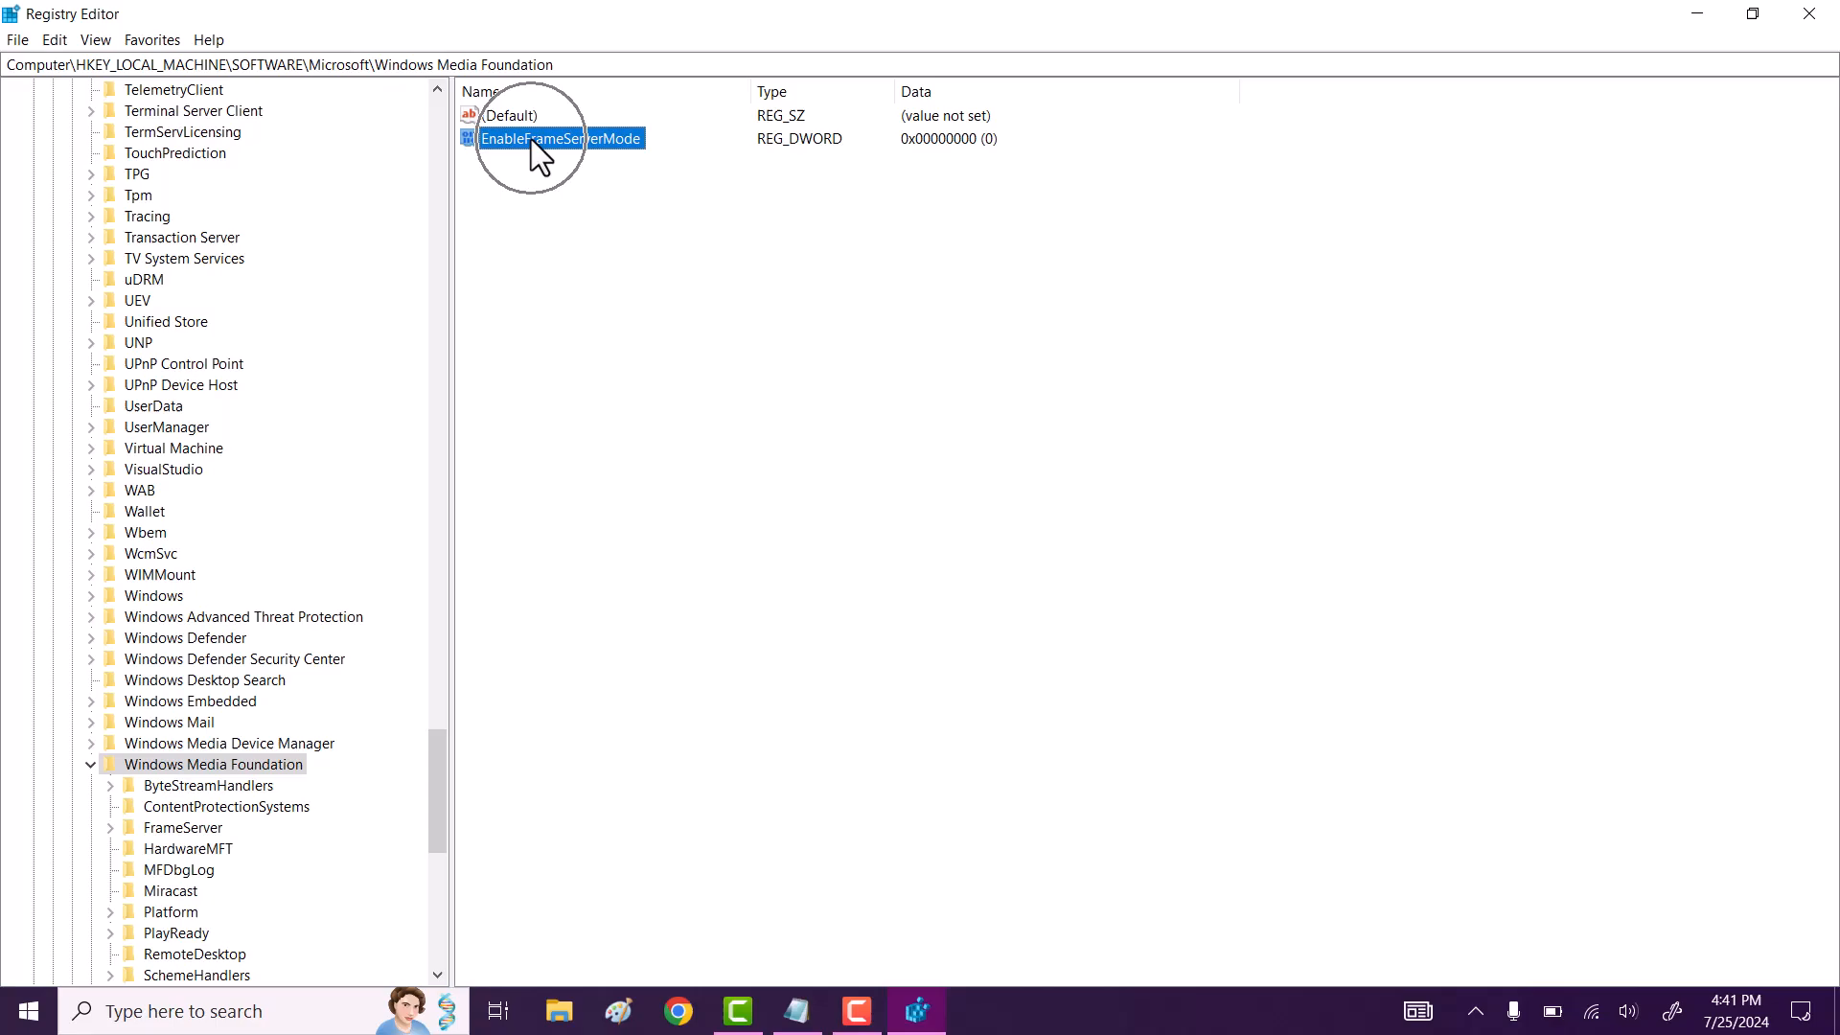
pyautogui.doubleClick(560, 137)
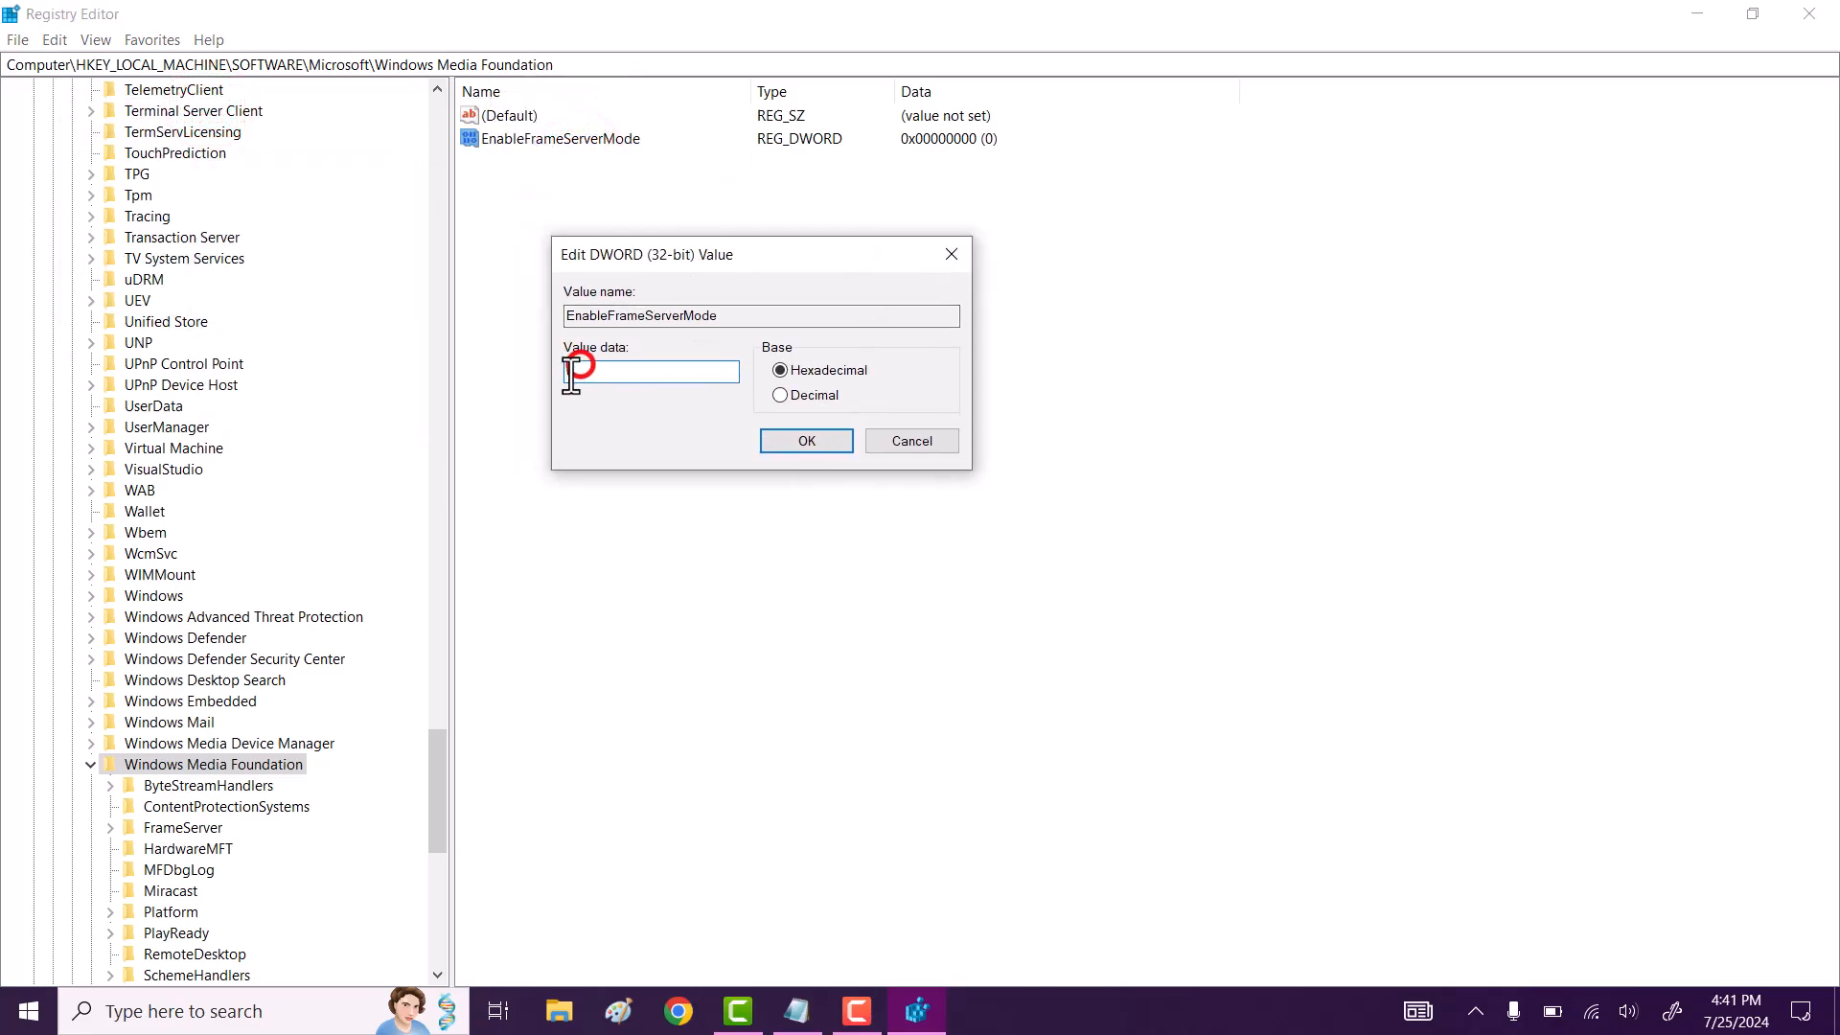
# - Enter 0 as EnableFrameServerMode's value data and confirm with OK
pyautogui.write('0')
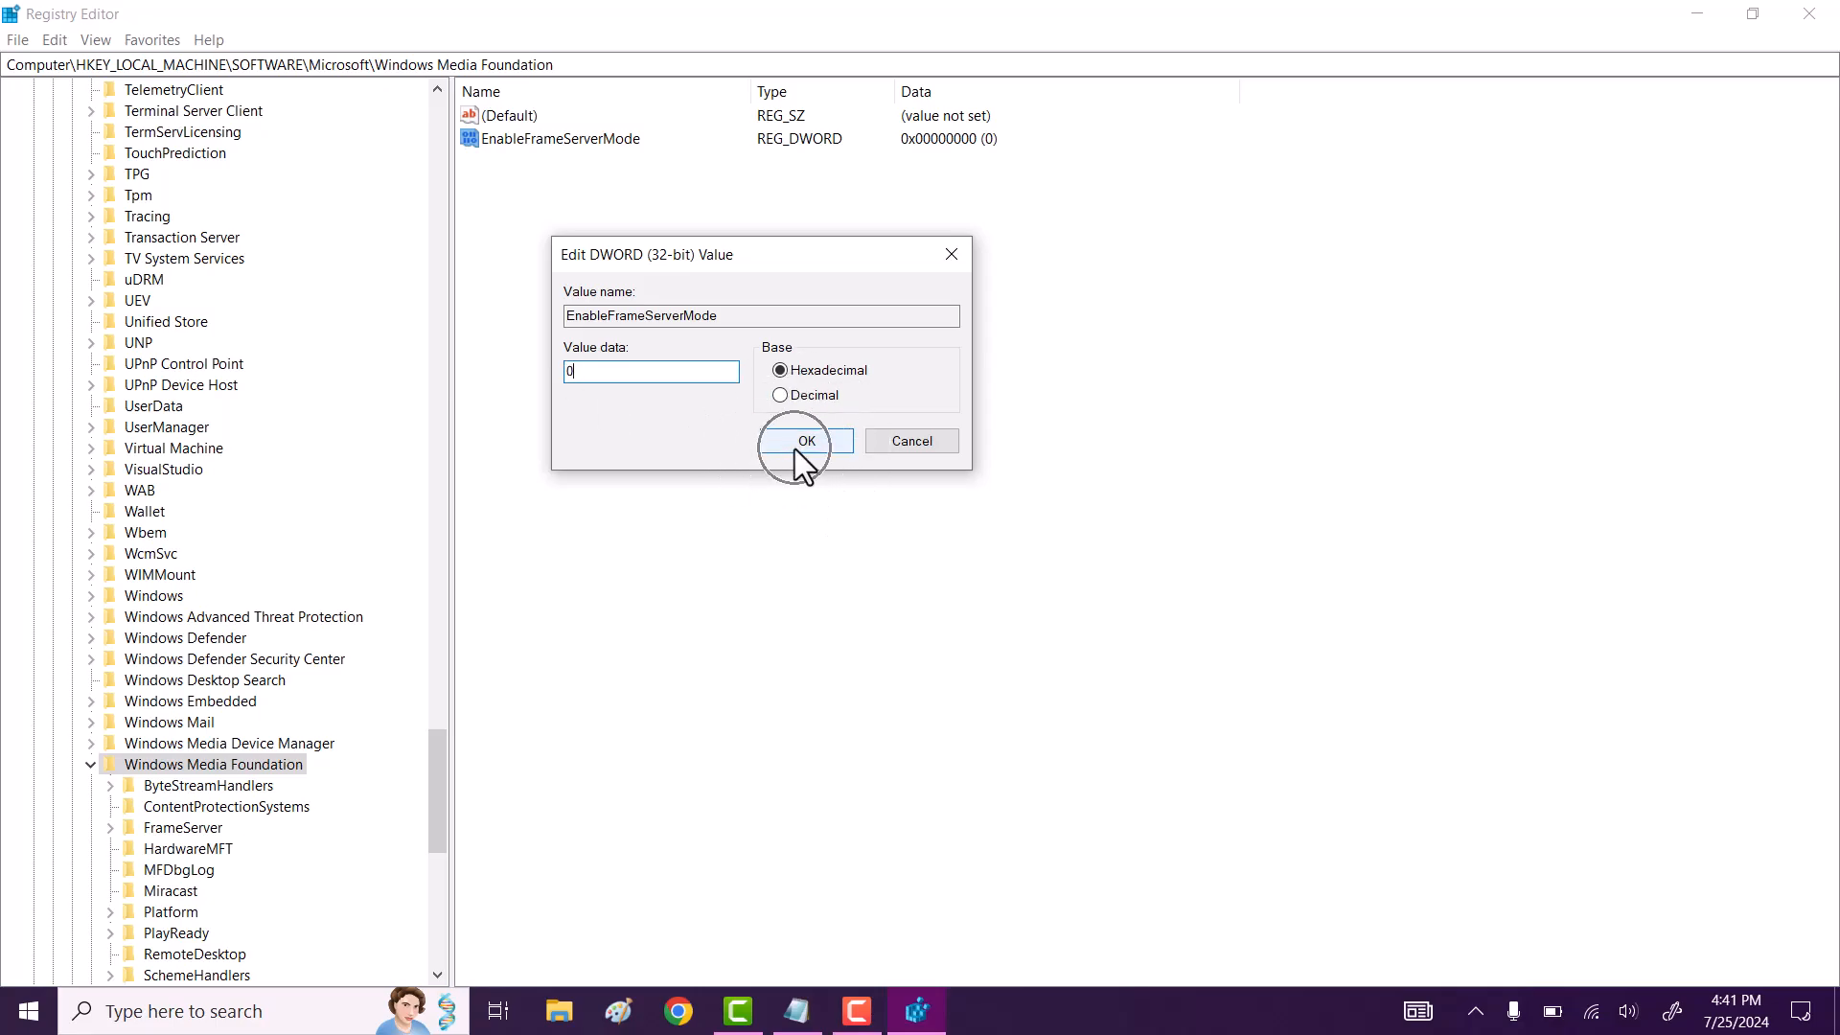
pyautogui.click(805, 440)
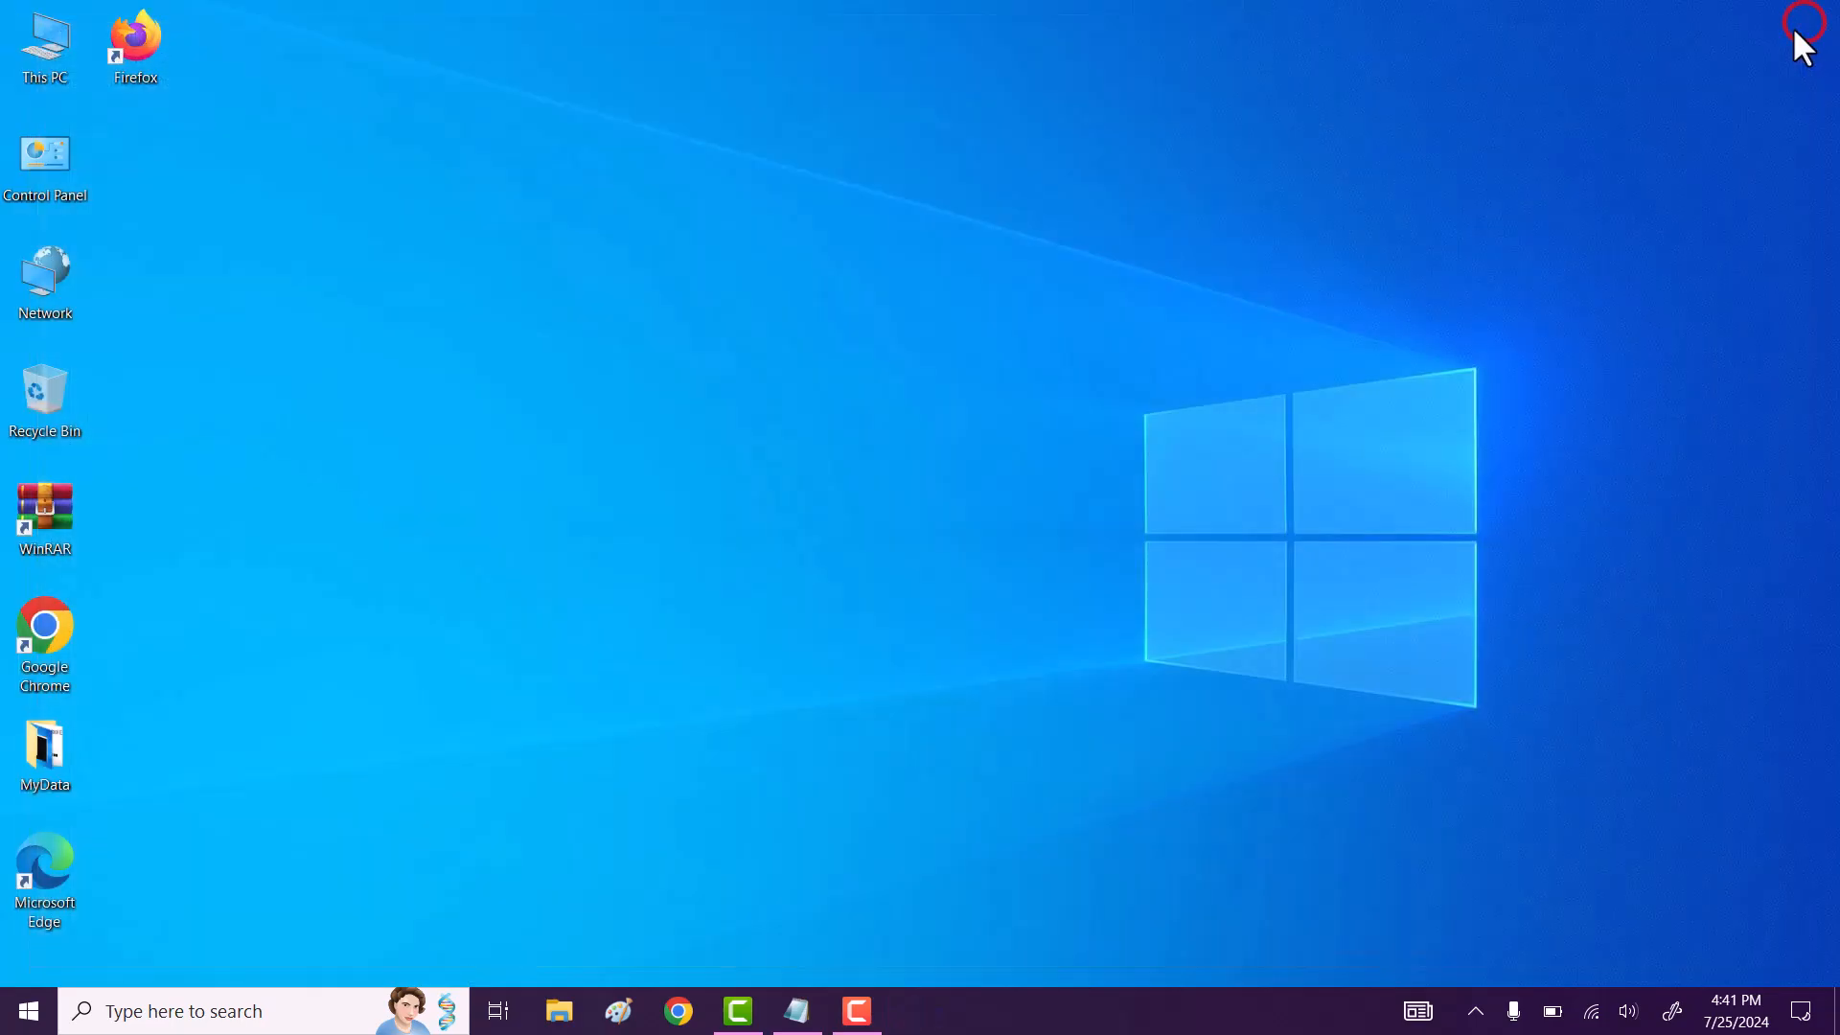